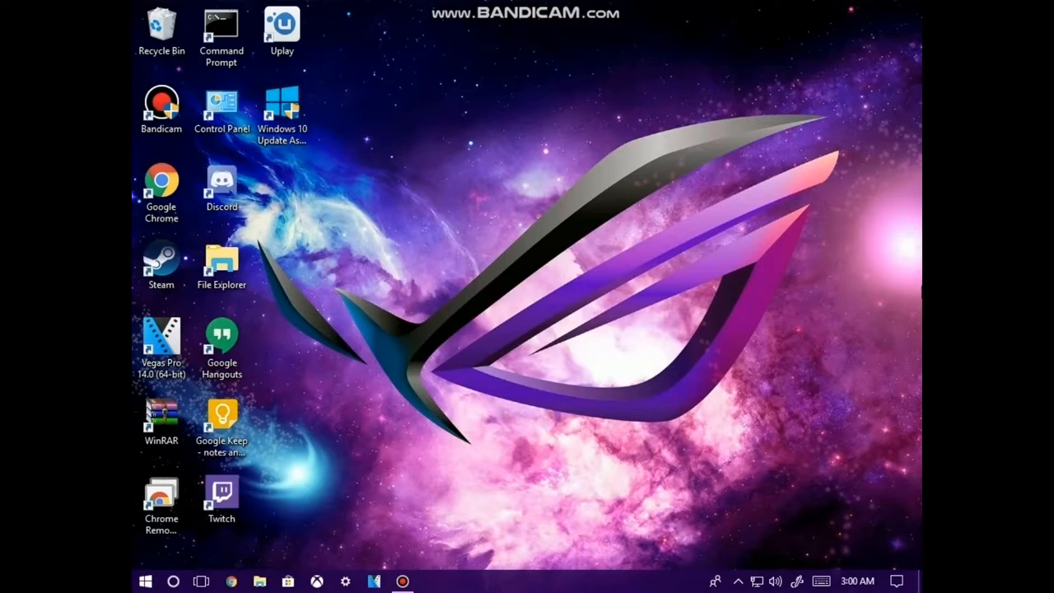
mouse_move(876, 290)
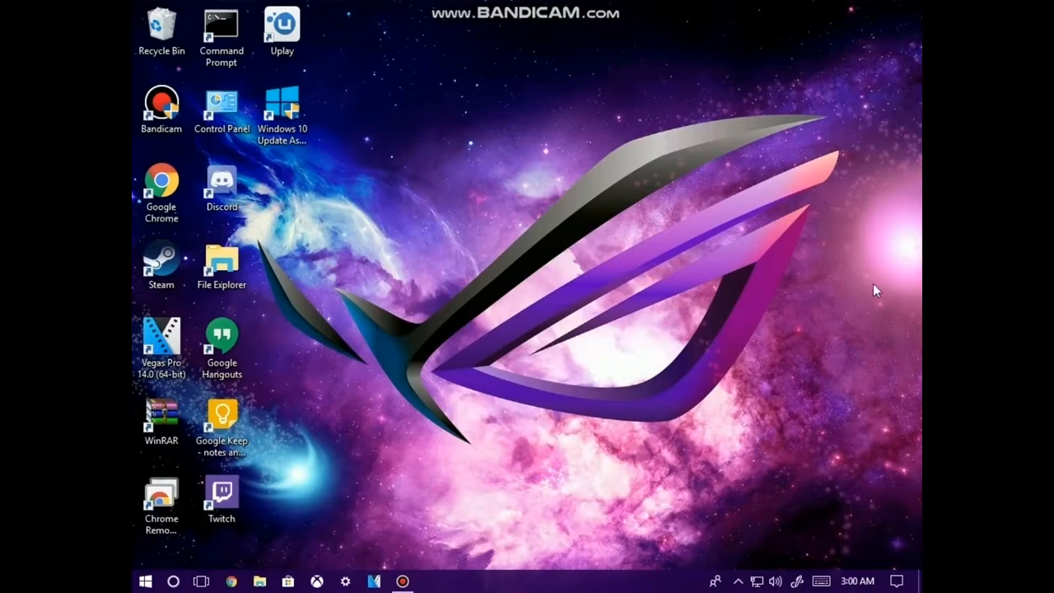
mouse_move(577, 316)
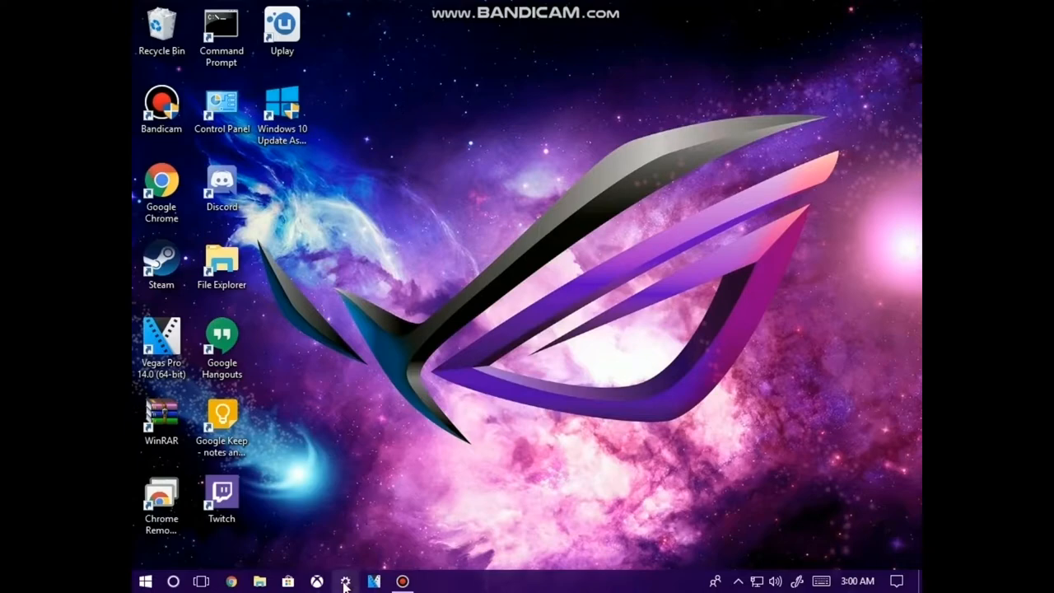
- View the PC's Windows specifications under System > About (Windows 10 Pro, version 1709)
click(346, 582)
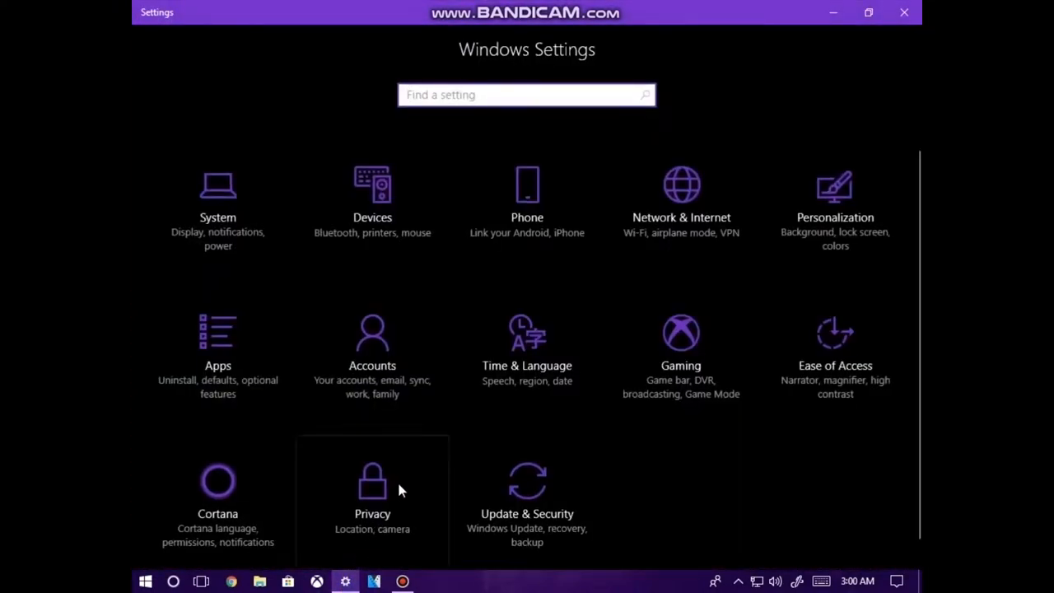
mouse_move(527, 494)
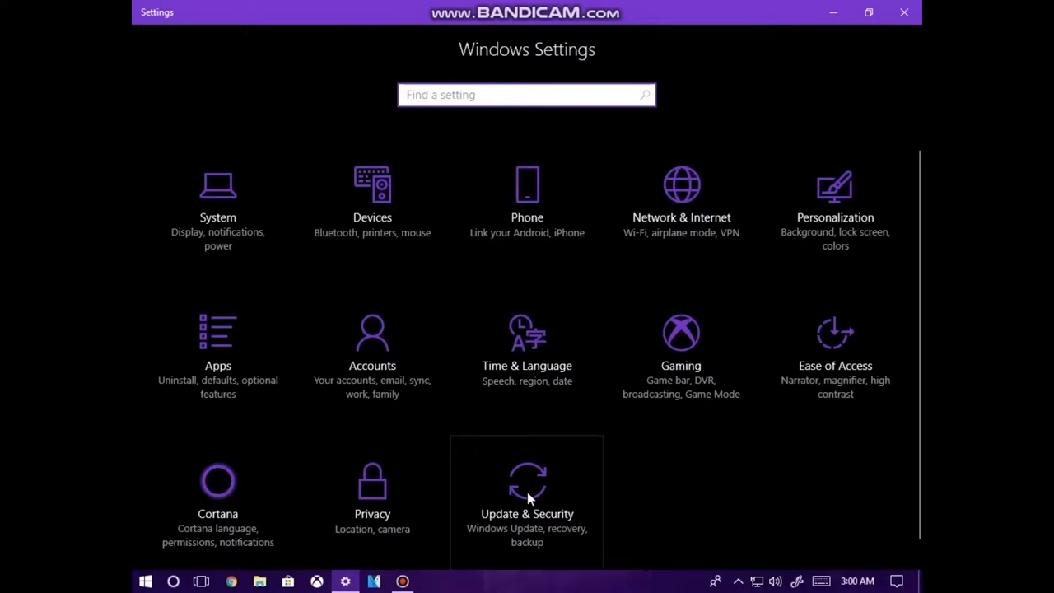
mouse_move(326, 280)
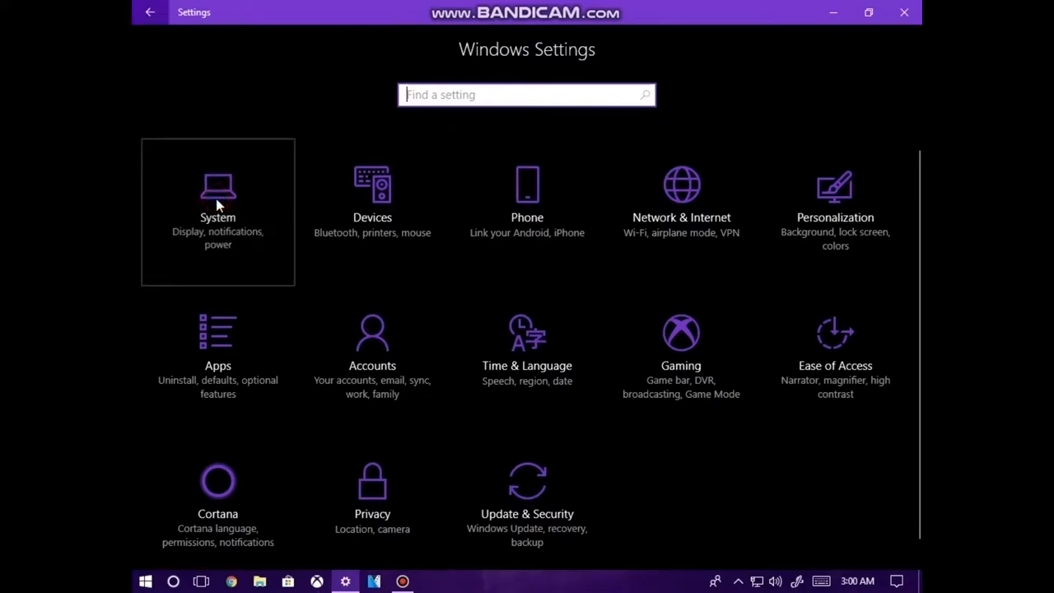
click(218, 206)
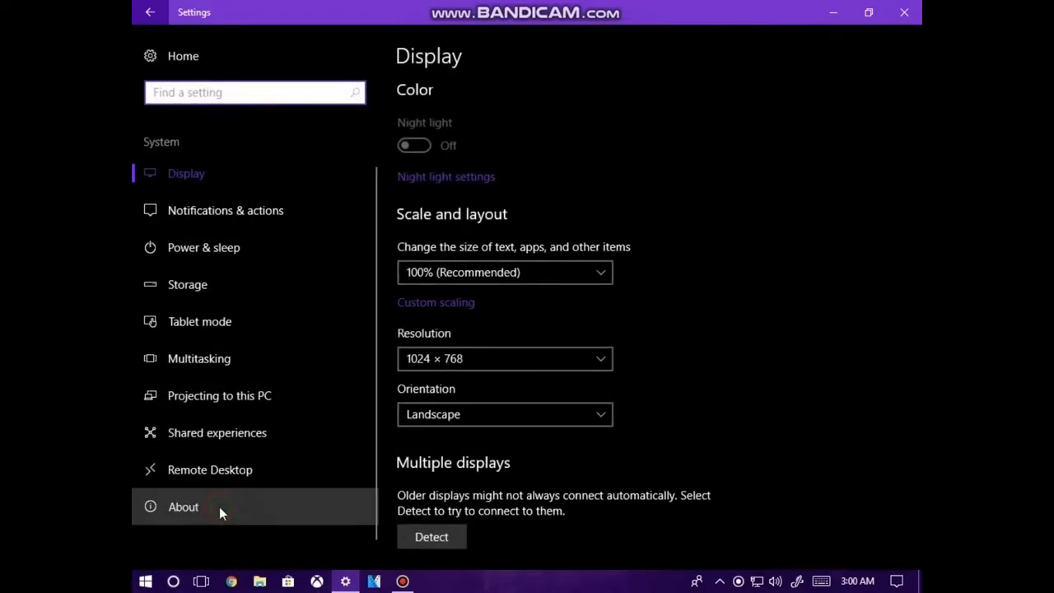
click(185, 508)
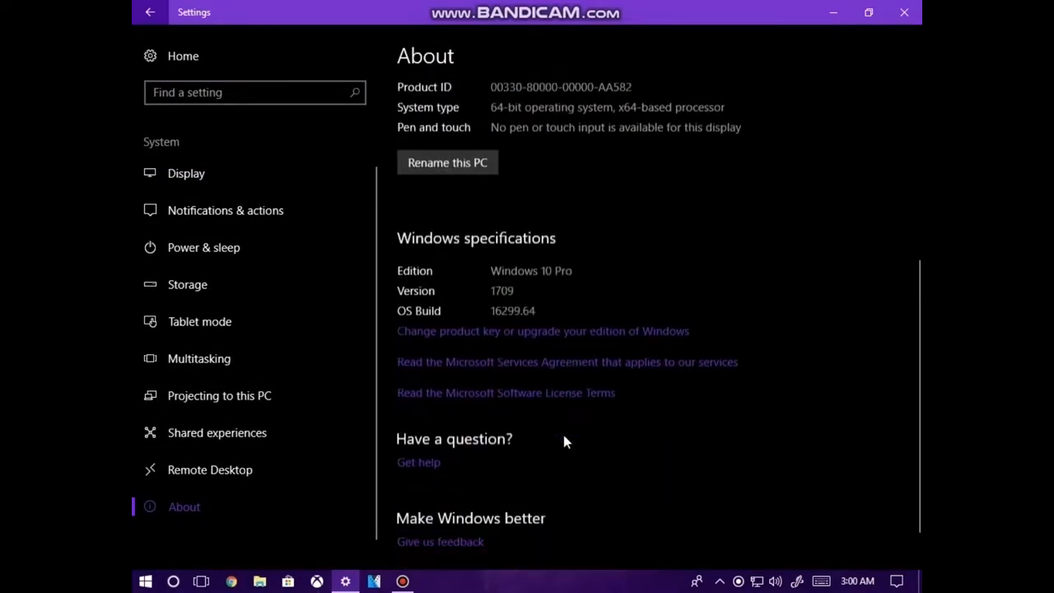
scroll(down, 3)
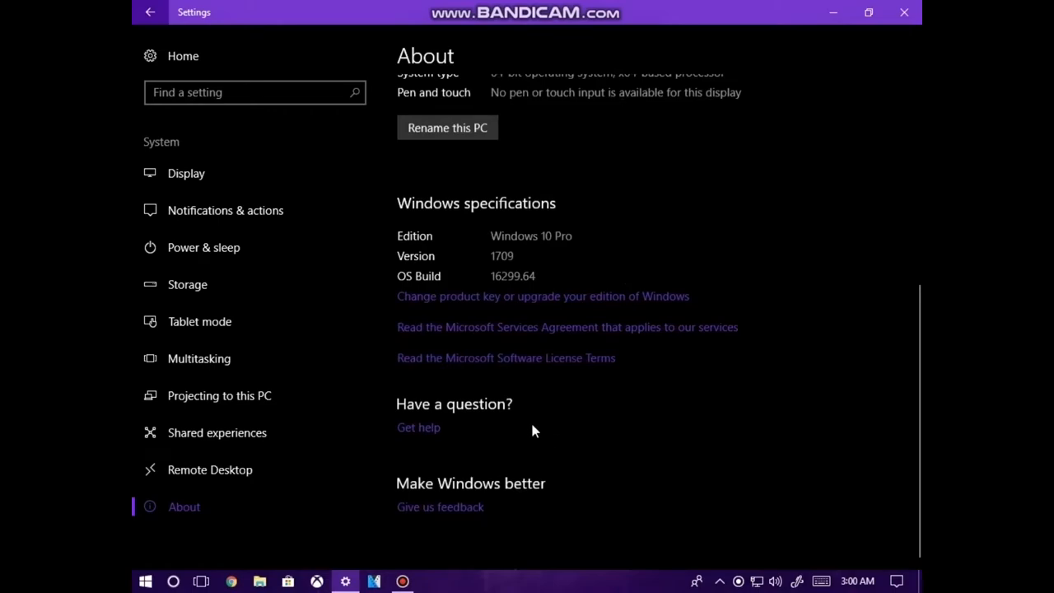
mouse_move(438, 265)
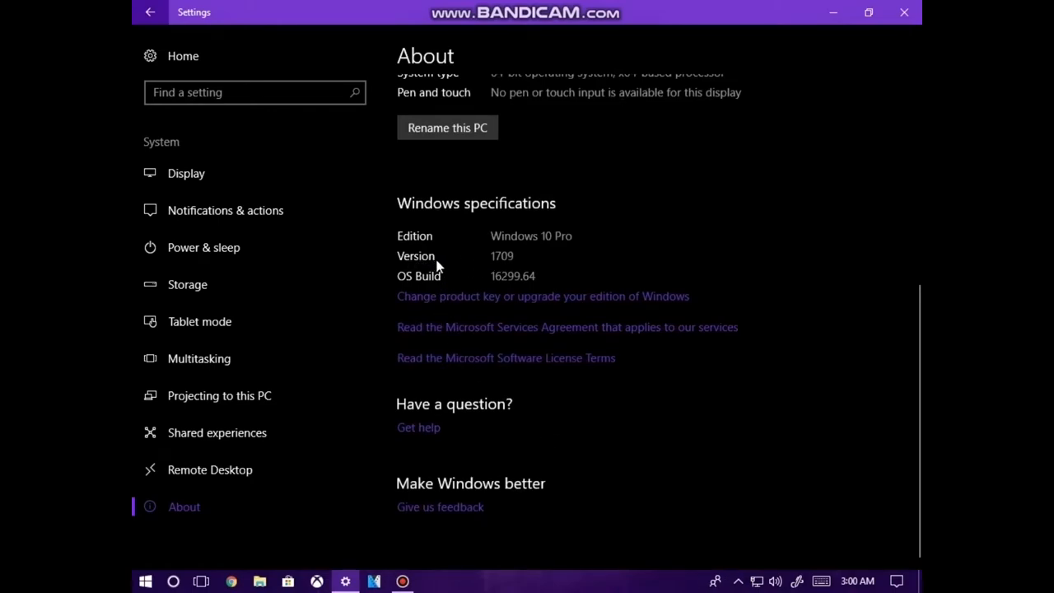
mouse_move(514, 272)
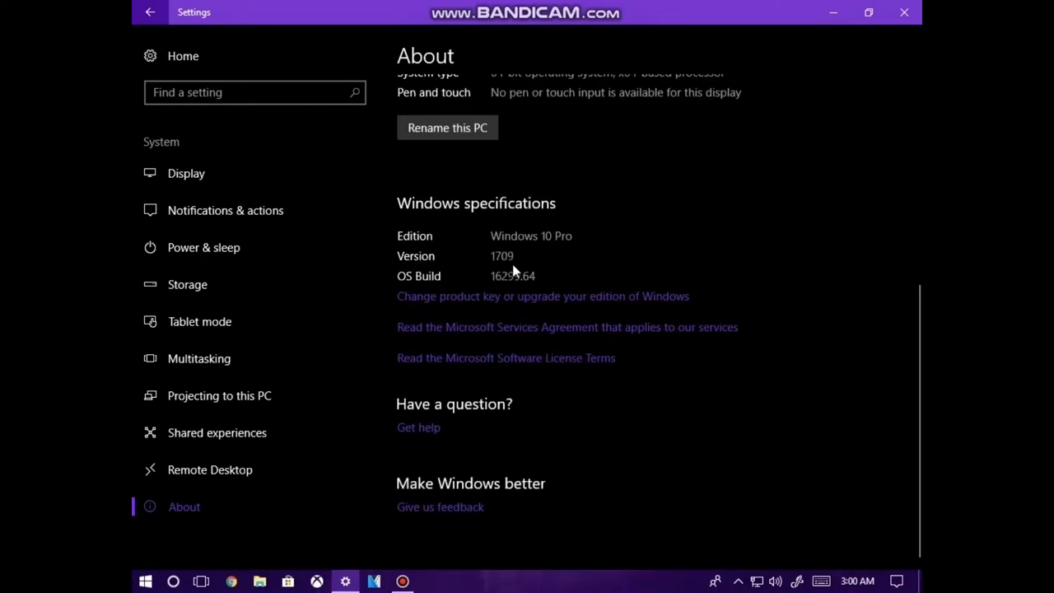
mouse_move(613, 284)
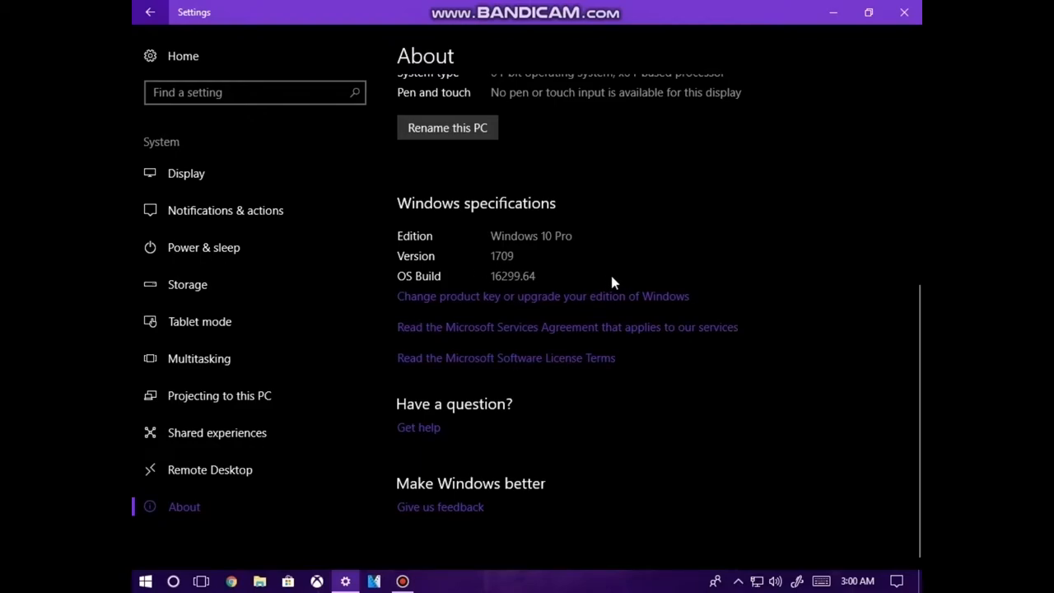
mouse_move(540, 254)
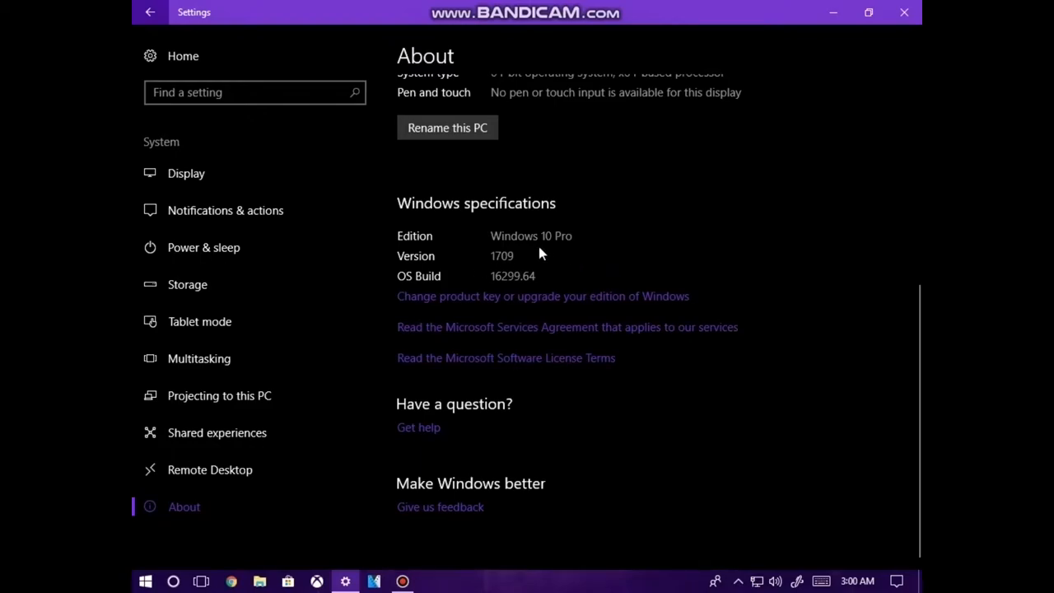
mouse_move(695, 381)
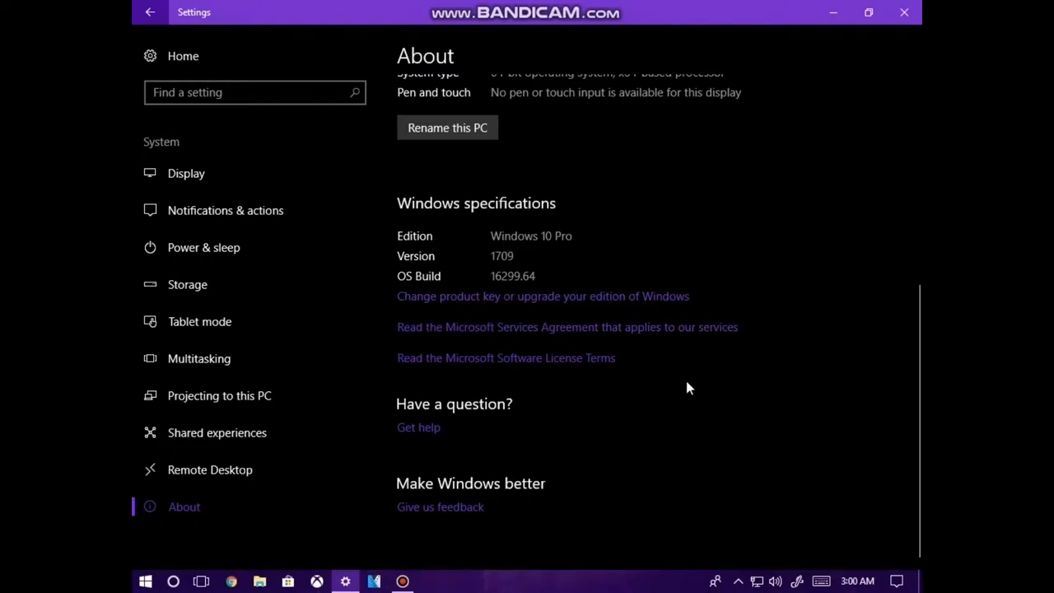
mouse_move(664, 448)
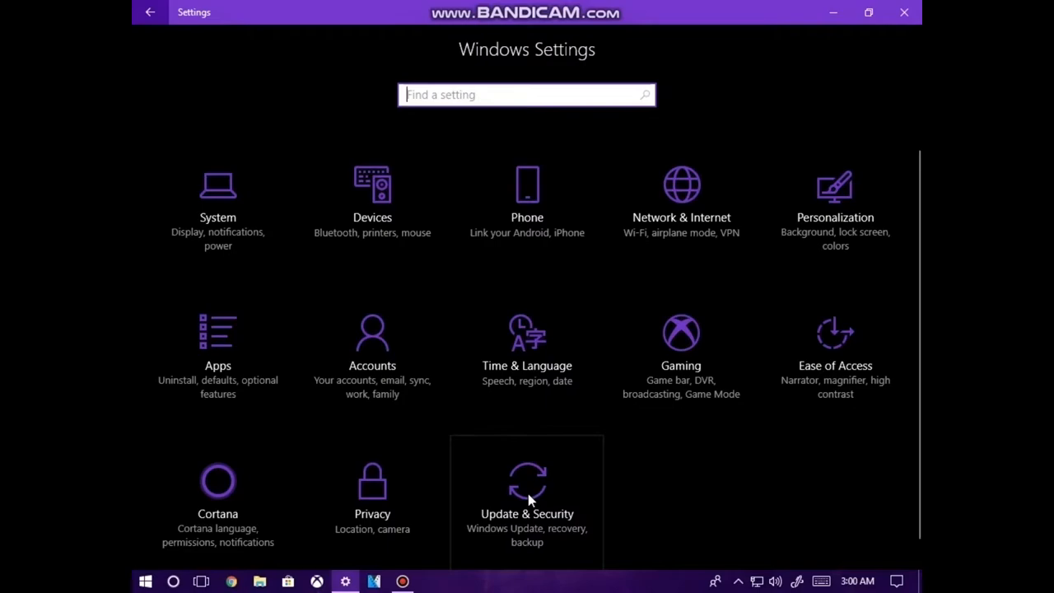
- Show the Windows Update page under Update & Security, confirming the device is up to date
click(527, 494)
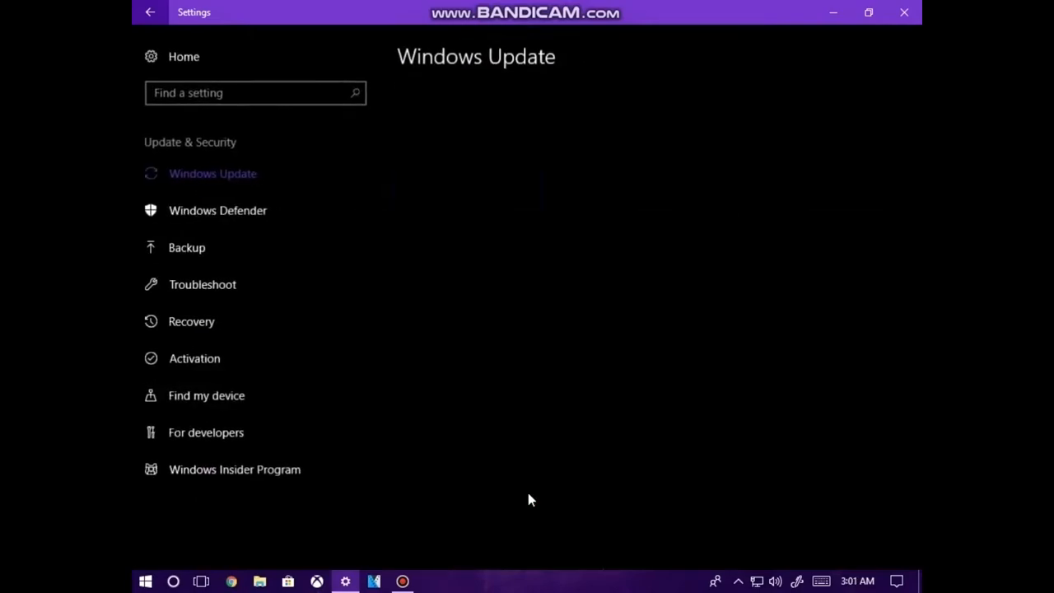
click(213, 173)
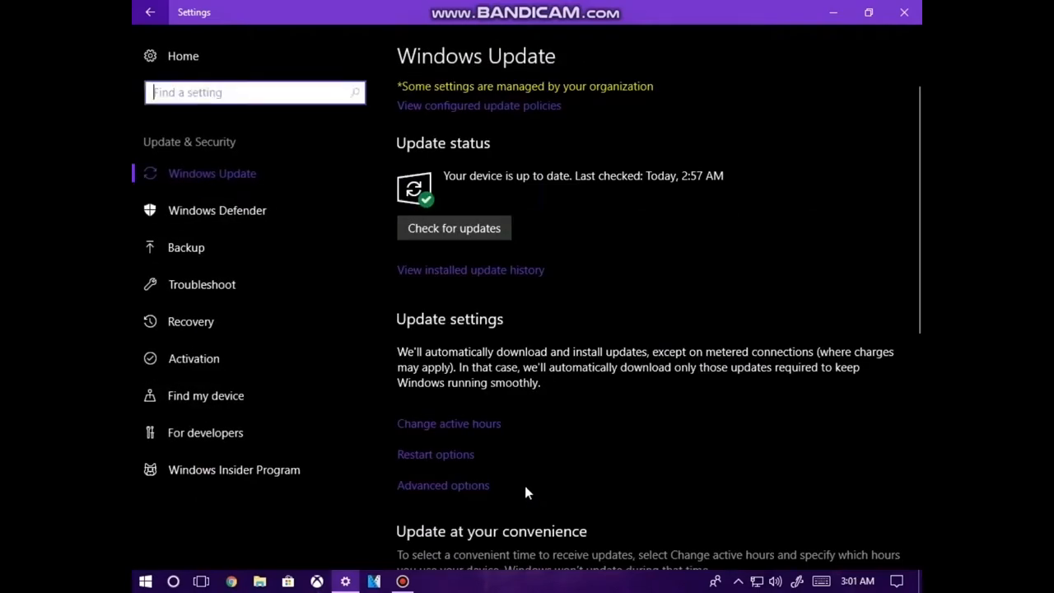
mouse_move(494, 284)
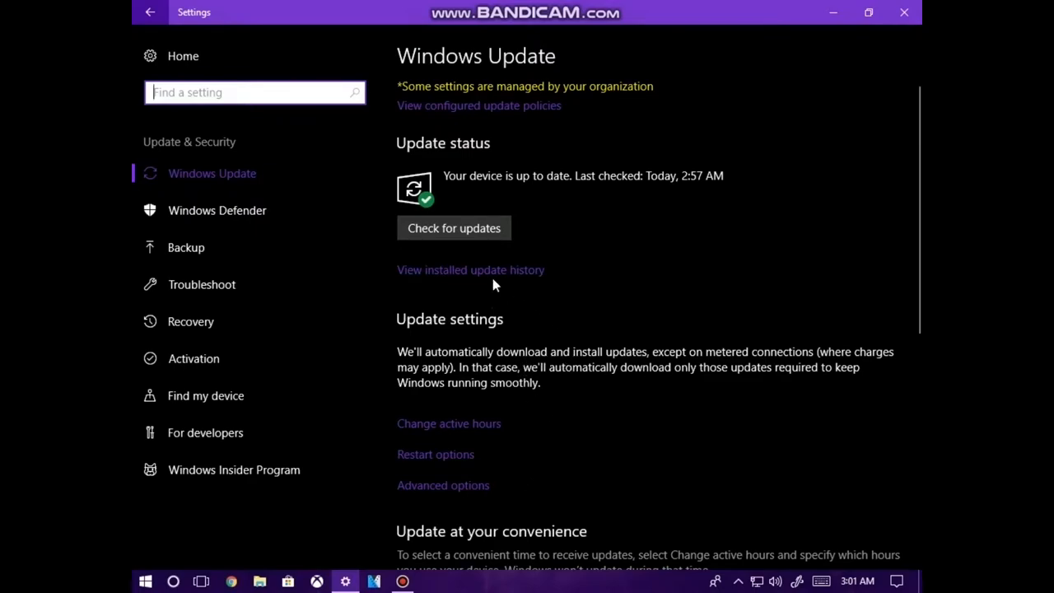
mouse_move(383, 237)
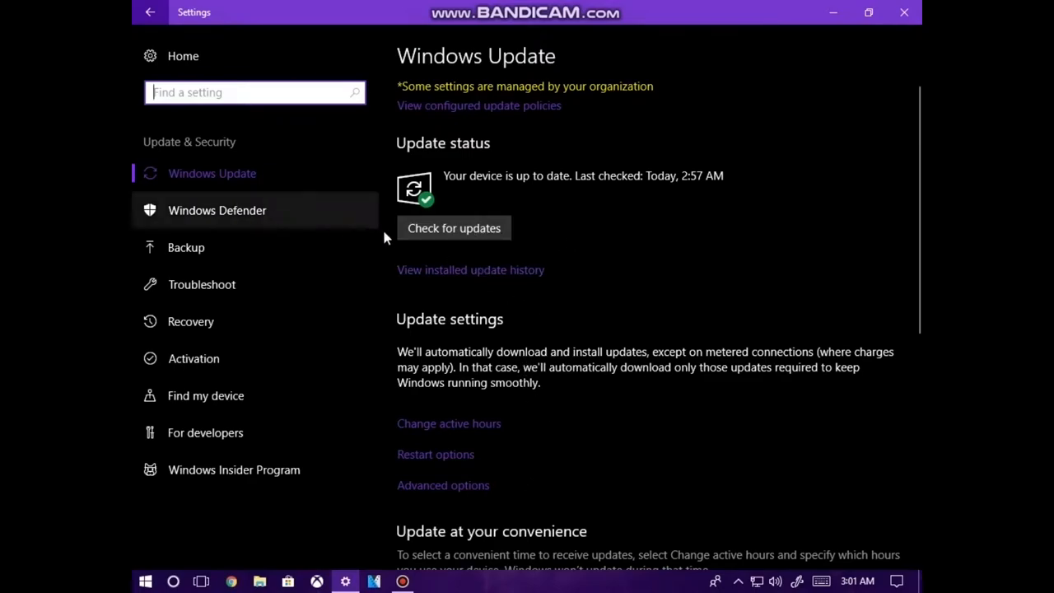
mouse_move(609, 283)
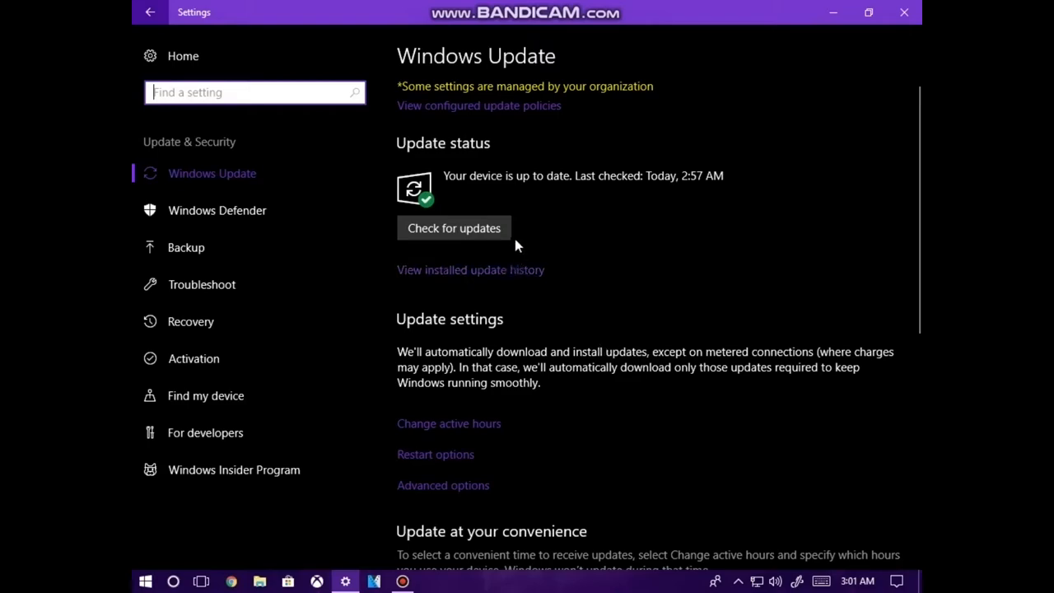
mouse_move(358, 198)
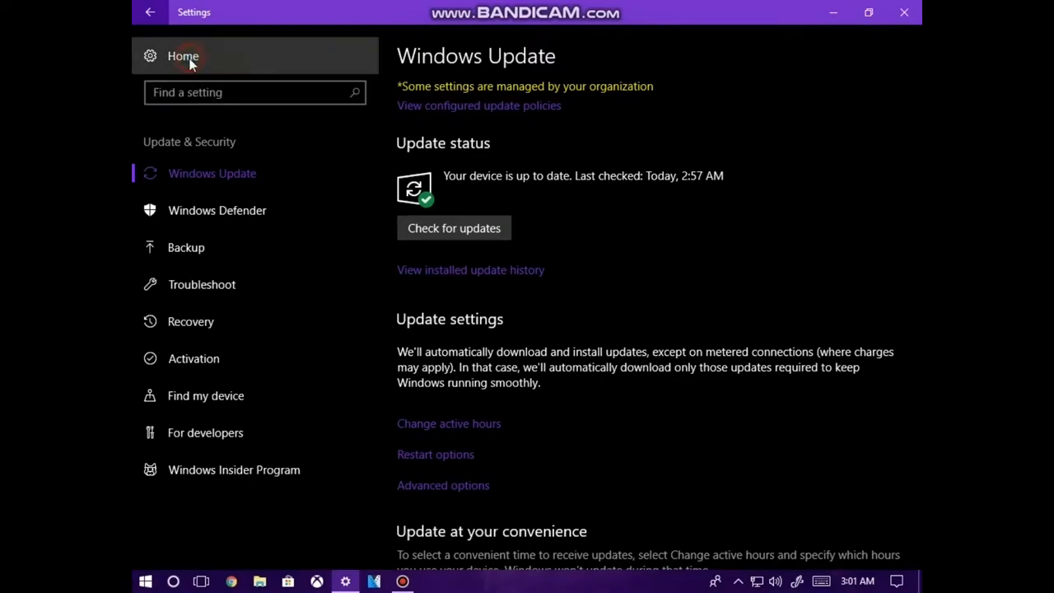
click(181, 56)
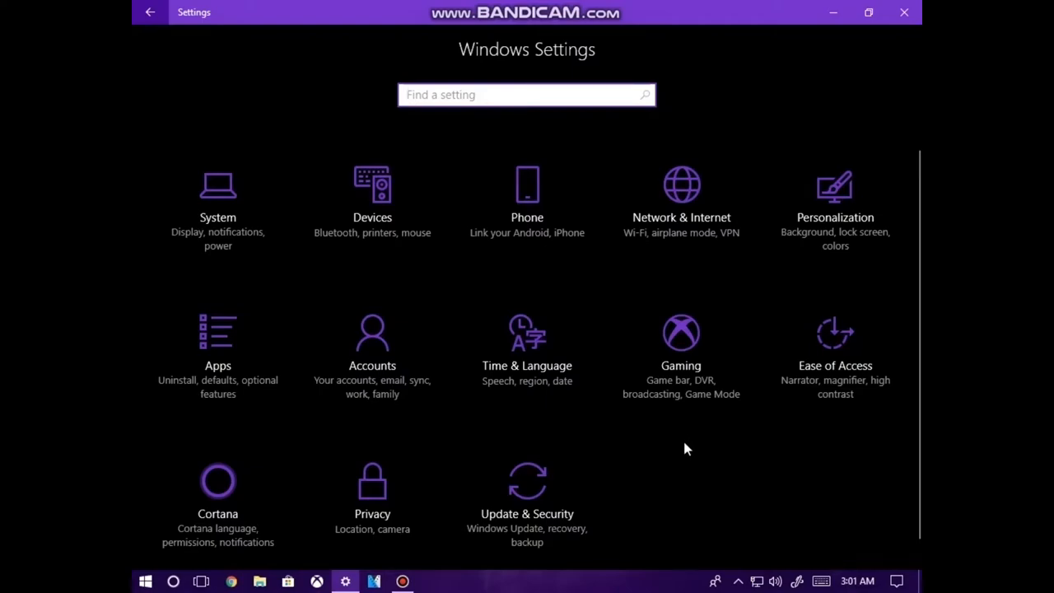
click(680, 345)
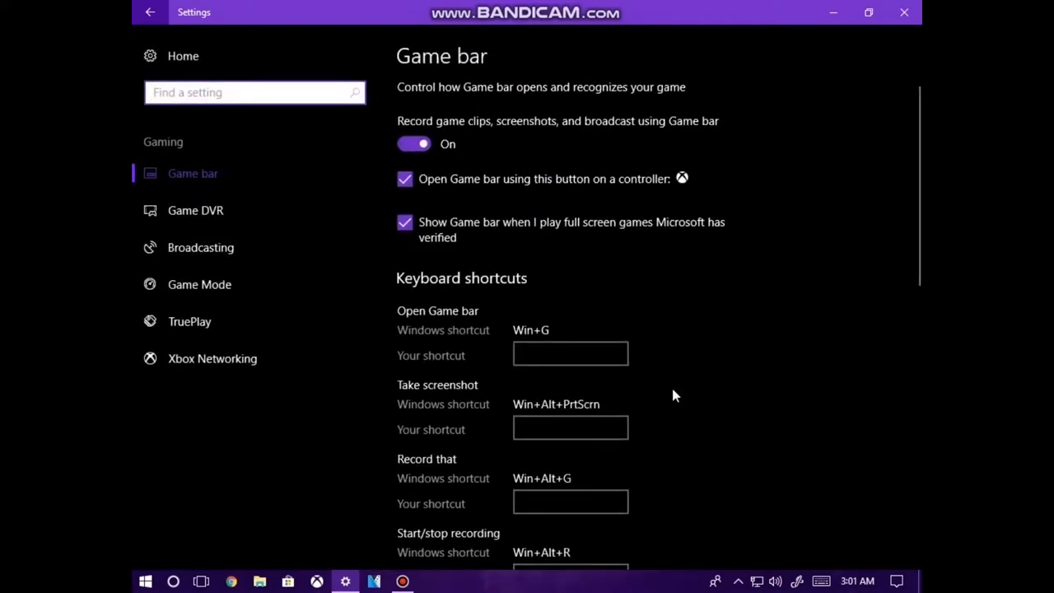
mouse_move(471, 284)
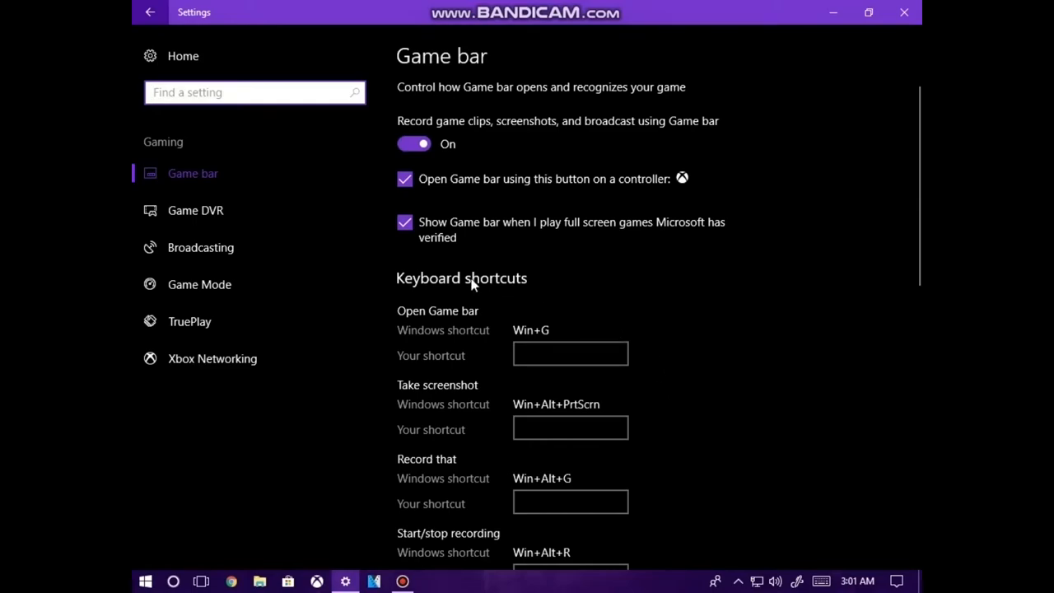
click(406, 178)
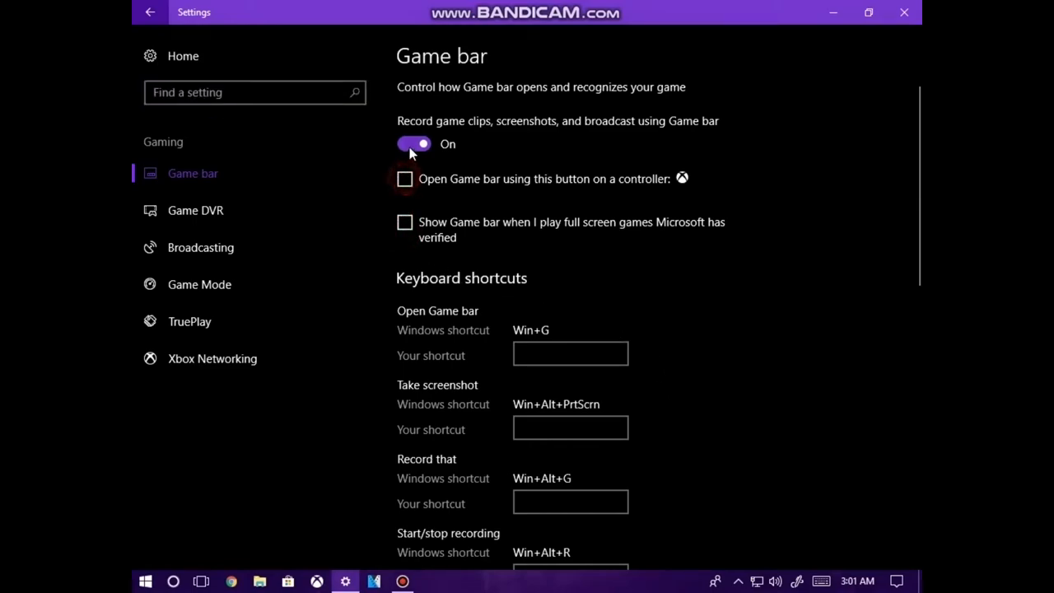
click(413, 143)
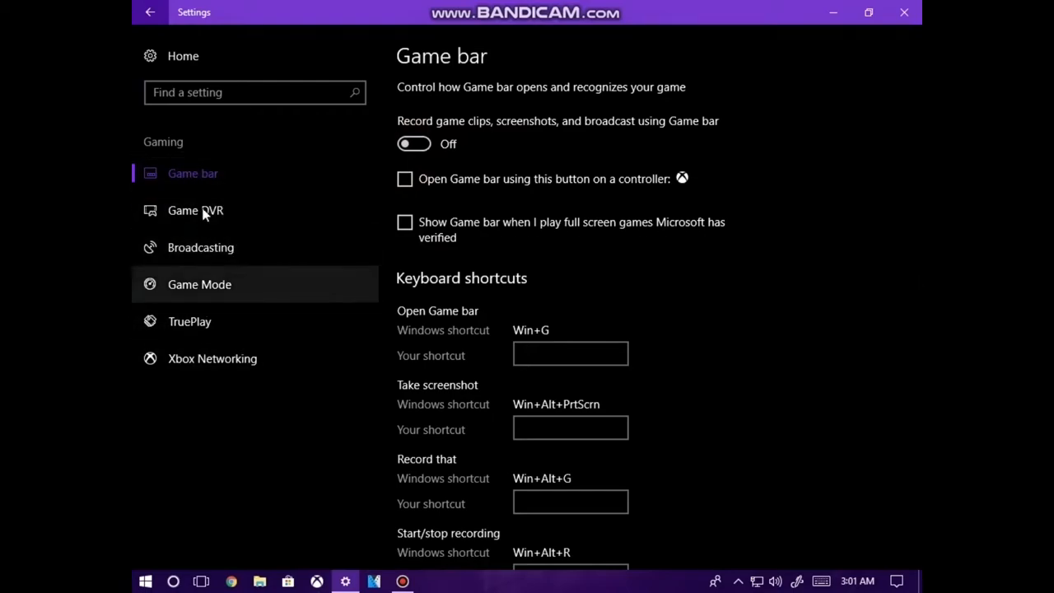
mouse_move(234, 261)
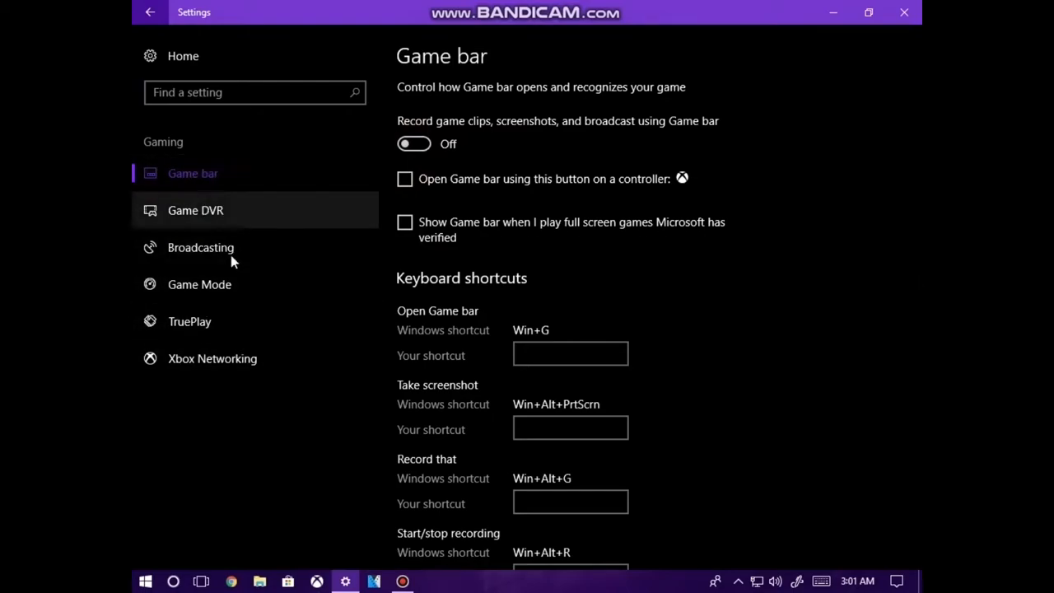
mouse_move(216, 204)
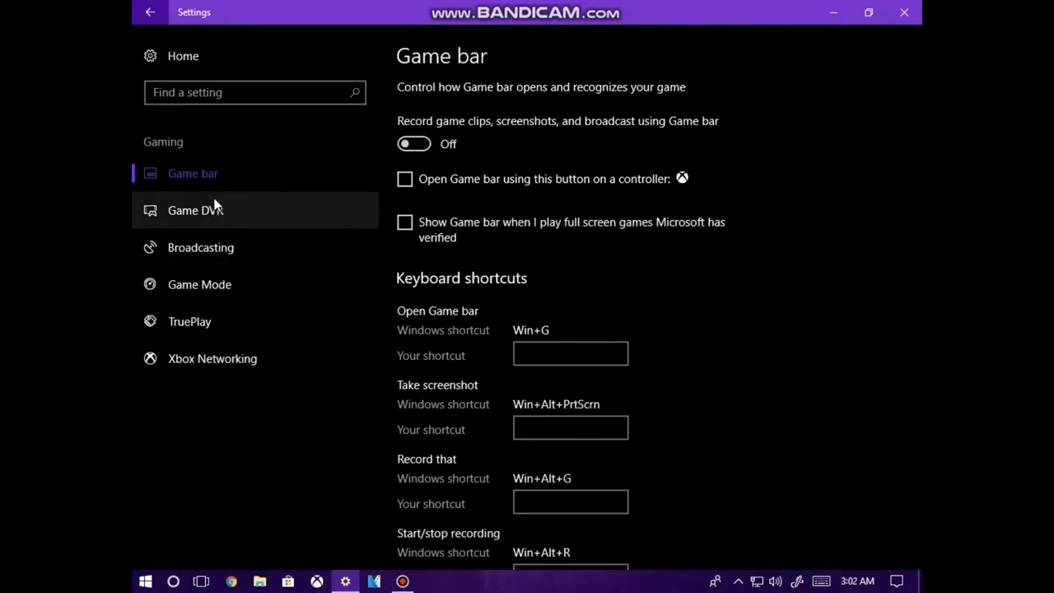
mouse_move(228, 214)
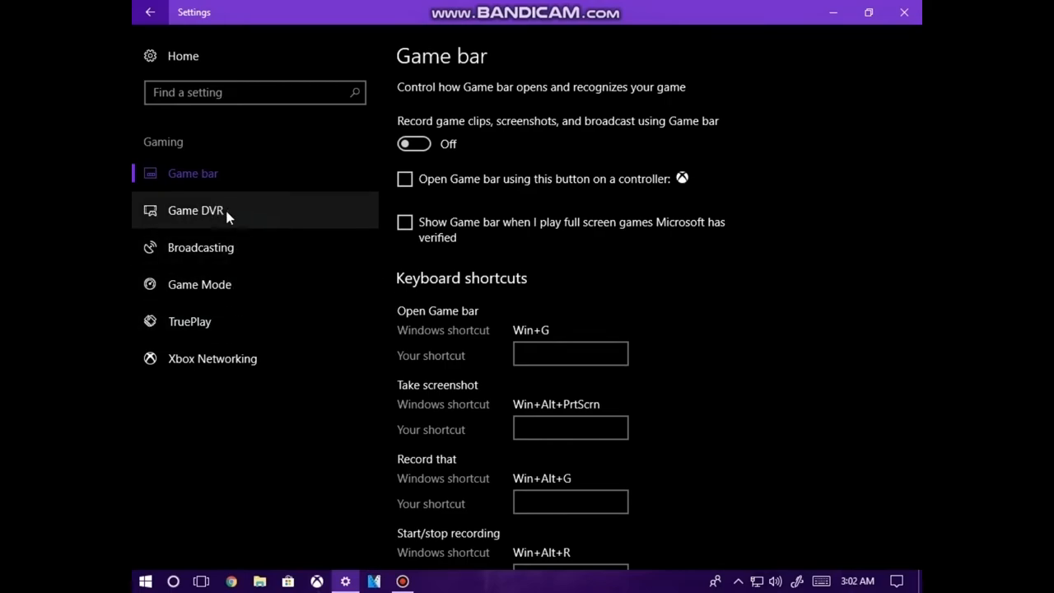
mouse_move(234, 249)
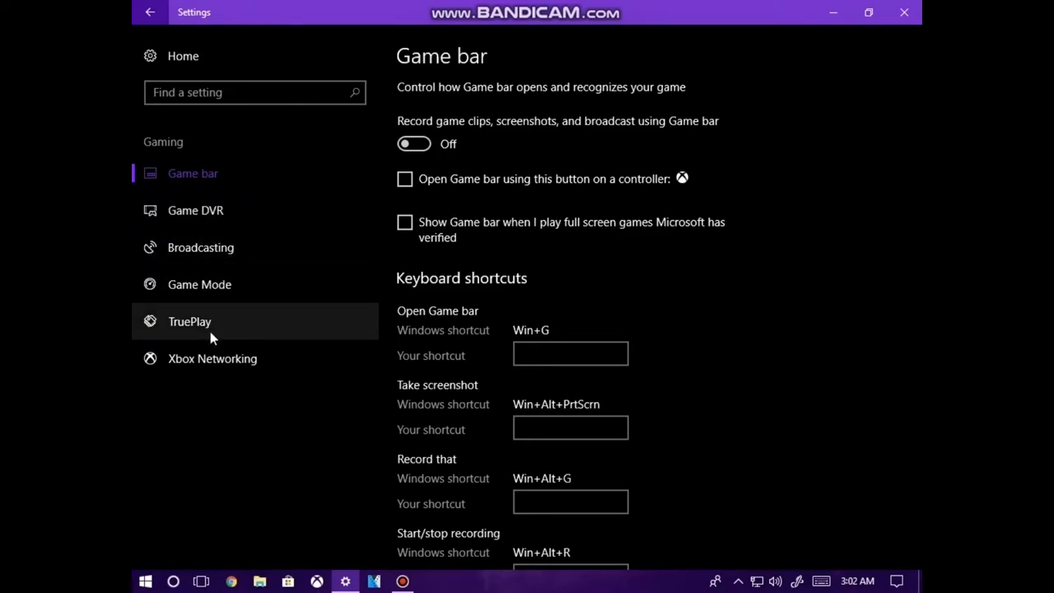
mouse_move(188, 339)
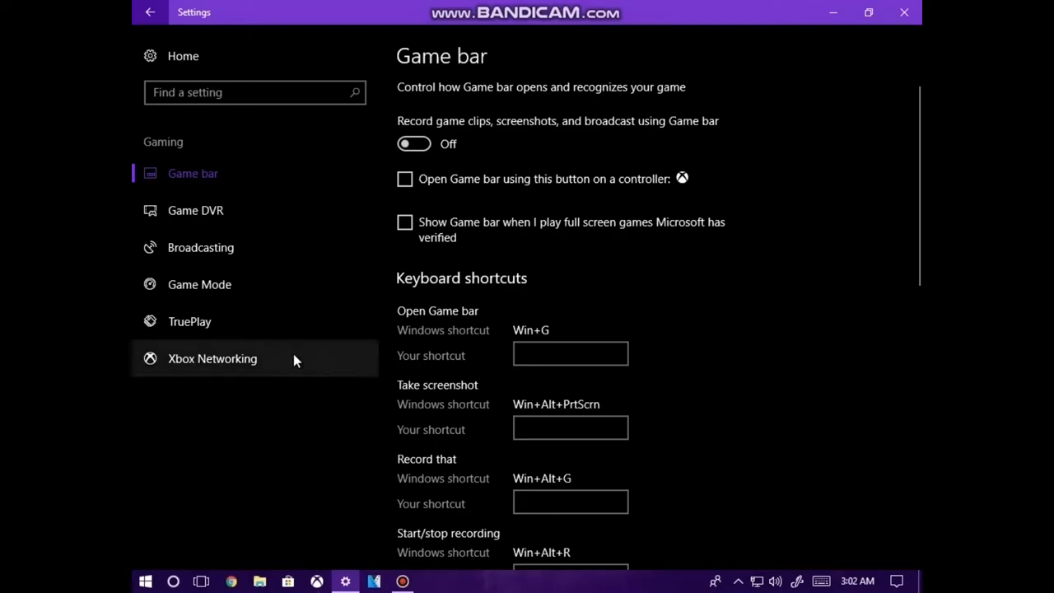
mouse_move(234, 322)
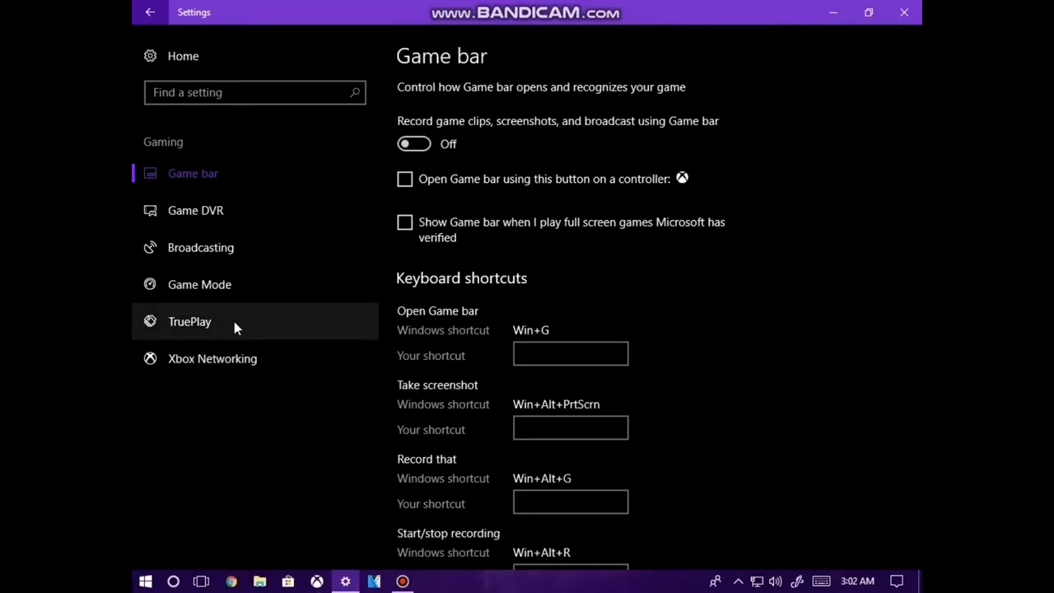
mouse_move(201, 247)
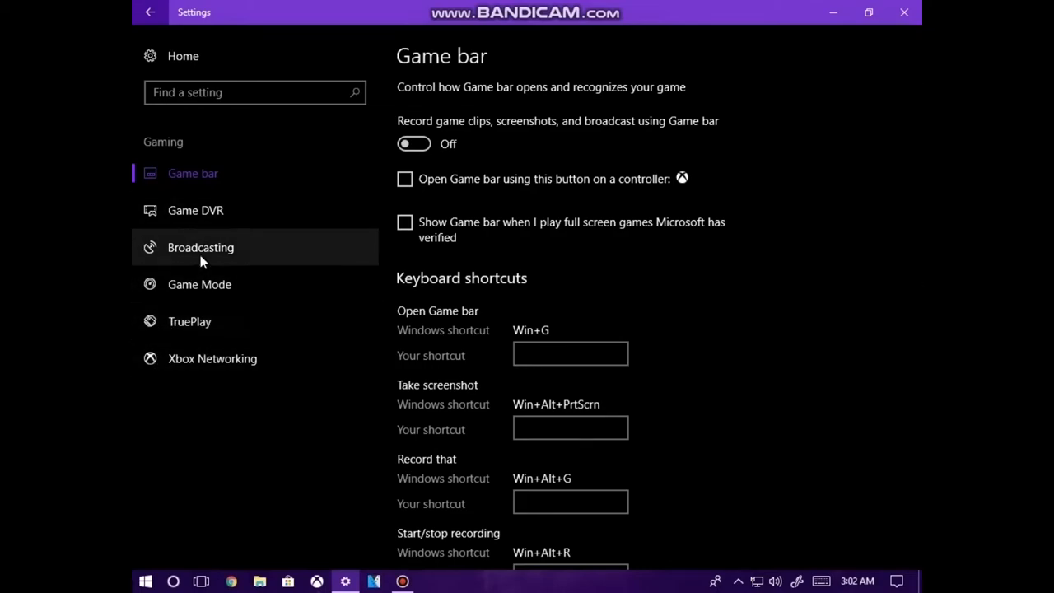
mouse_move(184, 247)
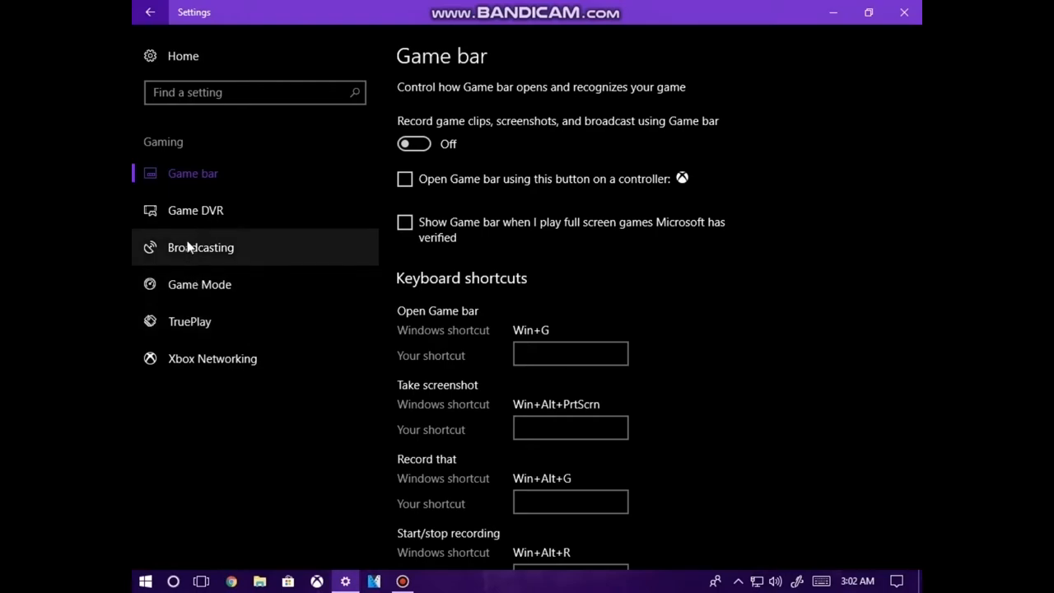
mouse_move(194, 211)
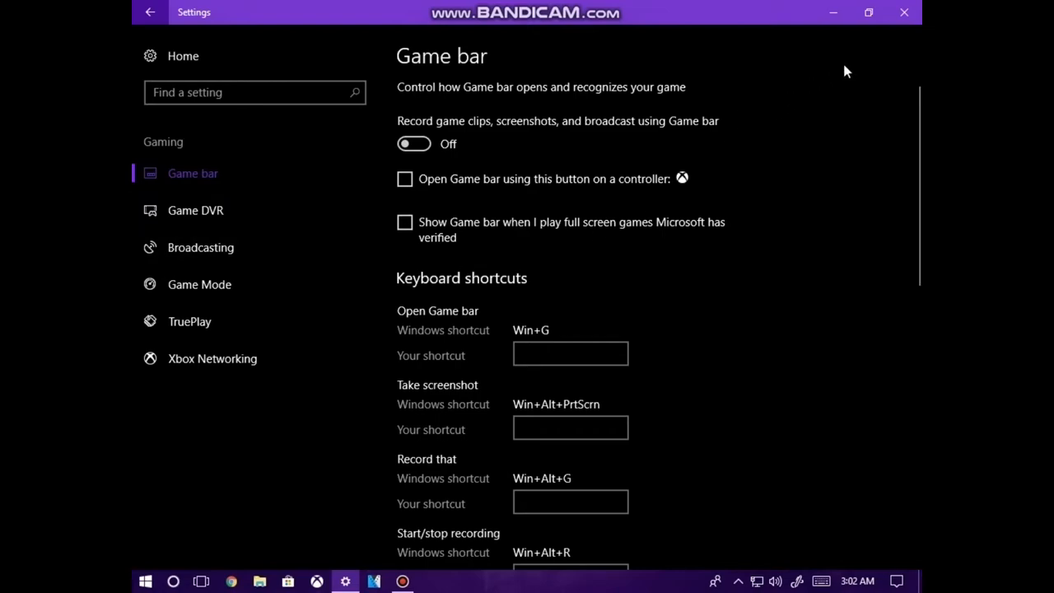
mouse_move(904, 13)
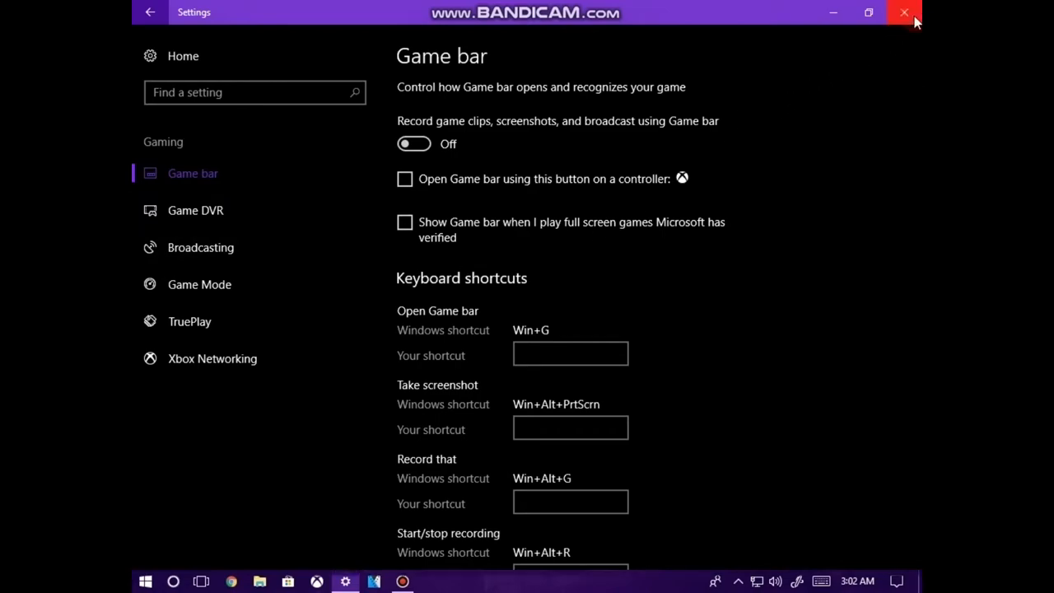
- Close the Game bar settings window, returning to the desktop
click(904, 13)
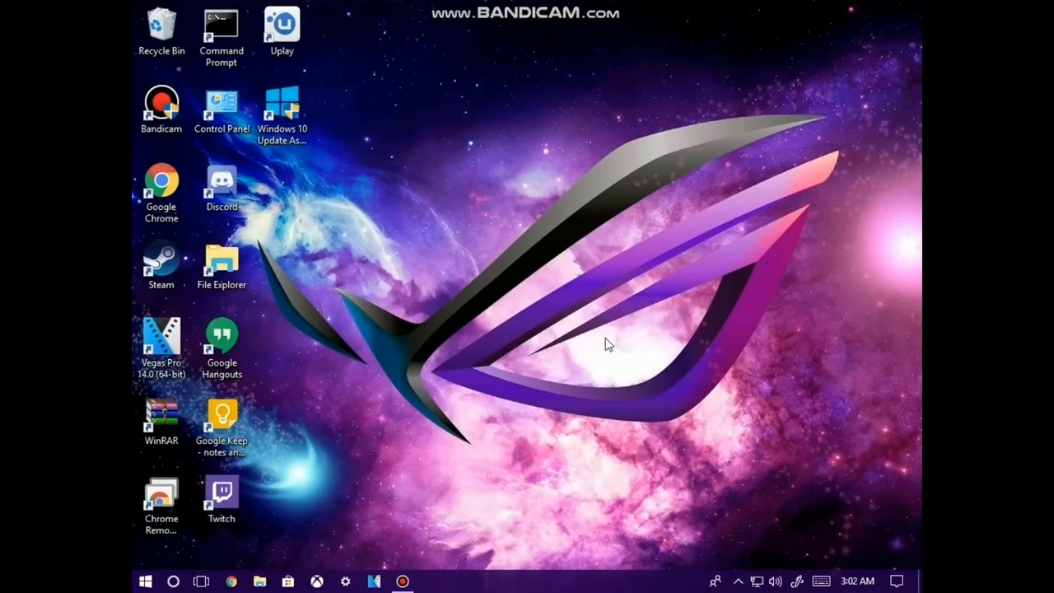
mouse_move(584, 345)
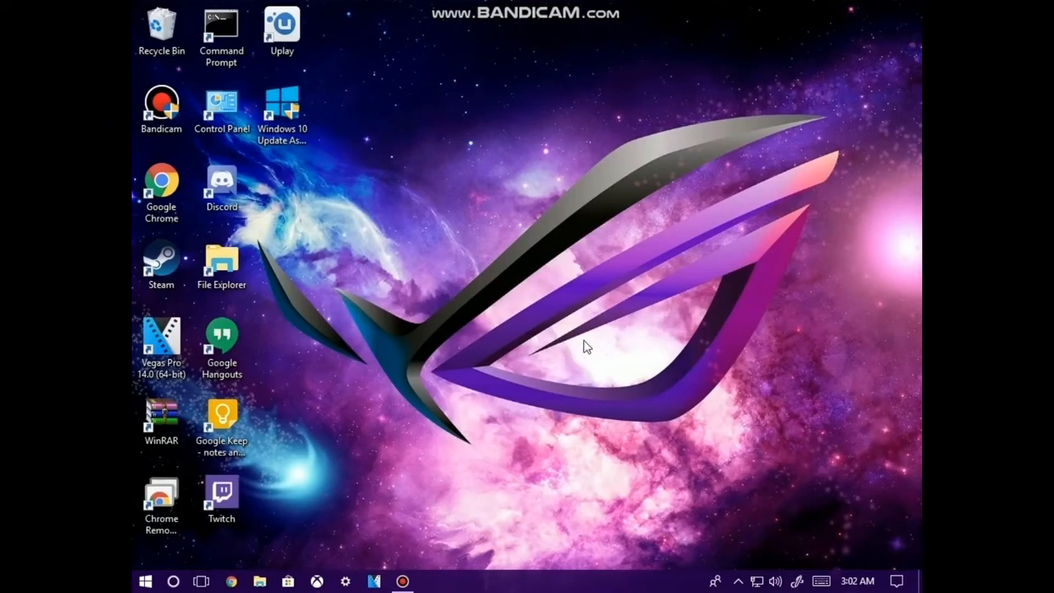
mouse_move(596, 345)
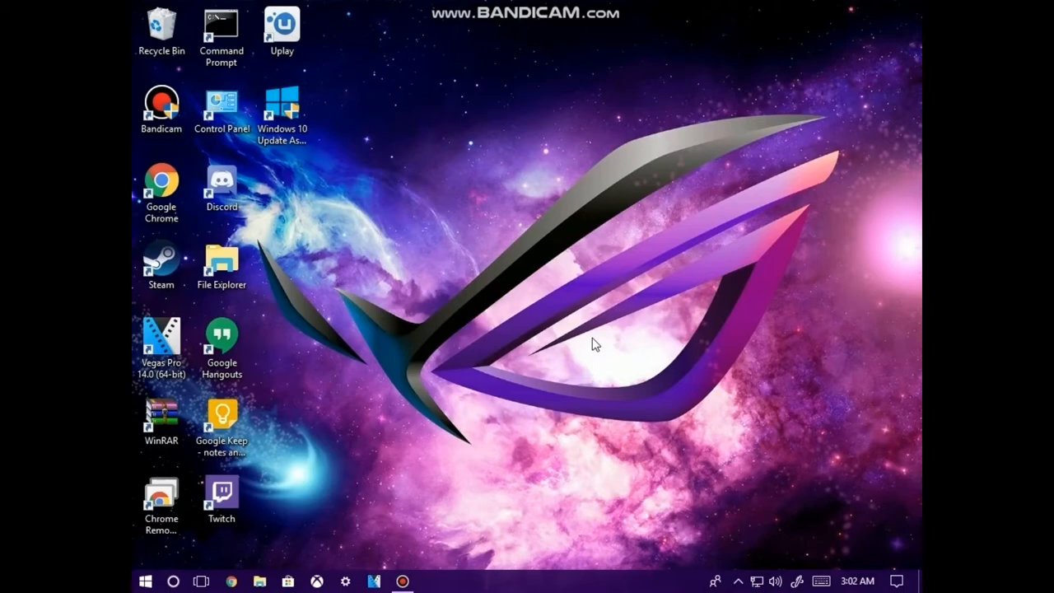
mouse_move(592, 330)
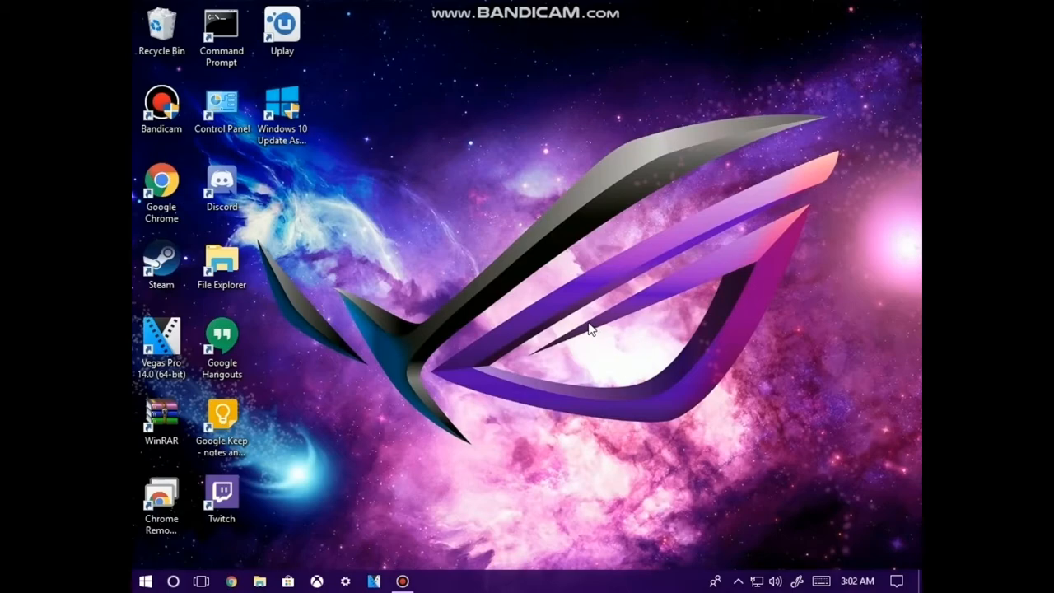
key(Ctrl+Alt+Delete)
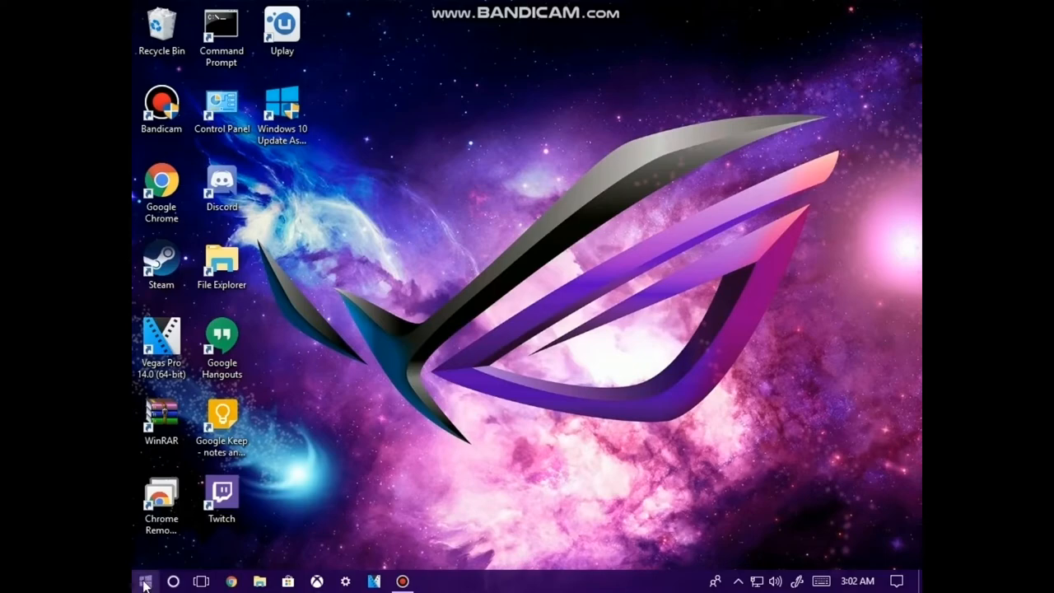
- Launch Task Manager from the Start right-click menu, maximized on its Startup list
right_click(145, 579)
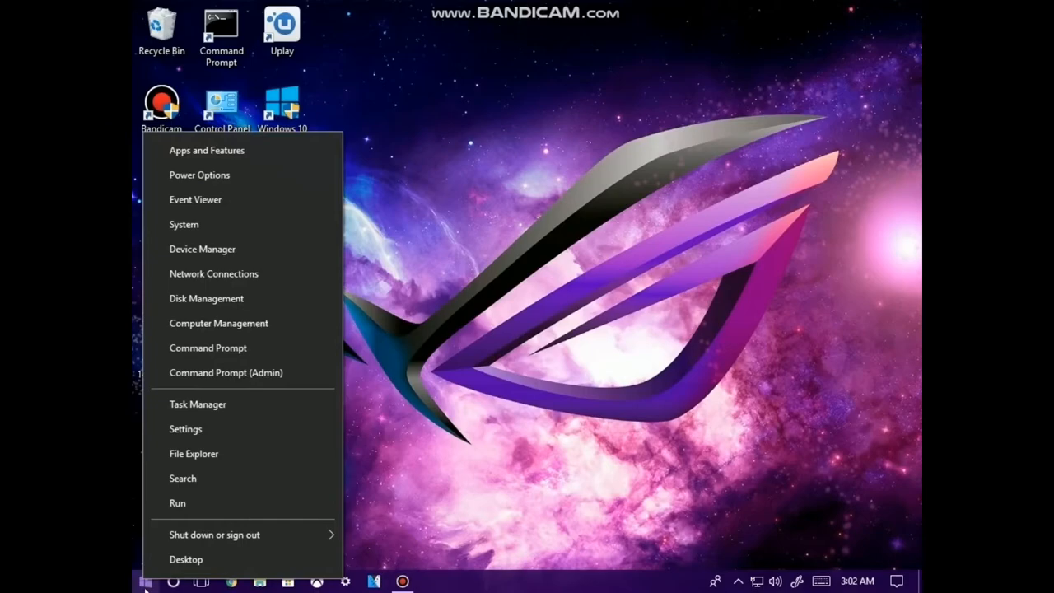
mouse_move(198, 406)
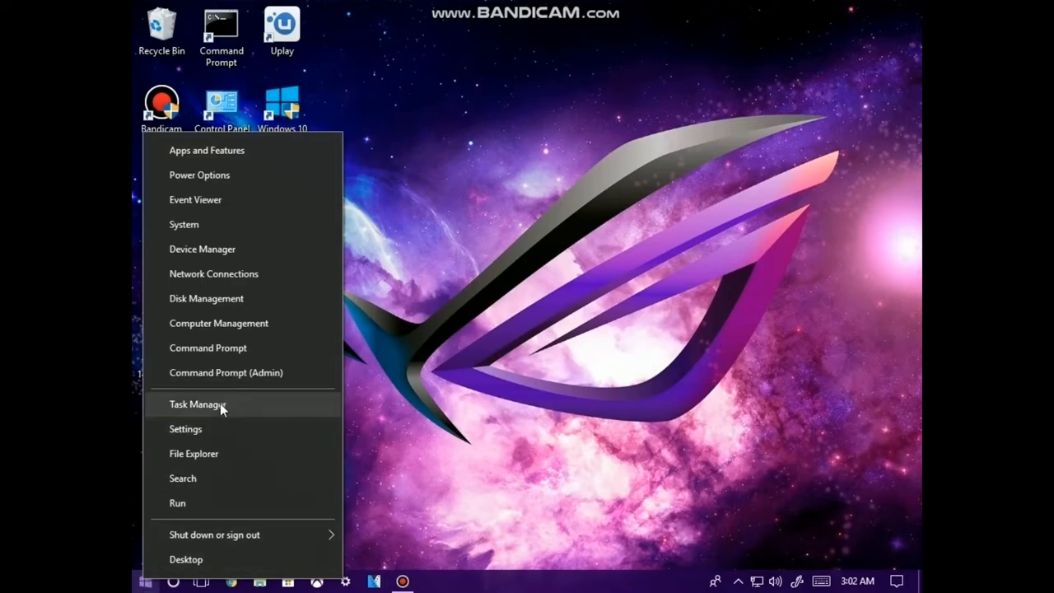
click(197, 404)
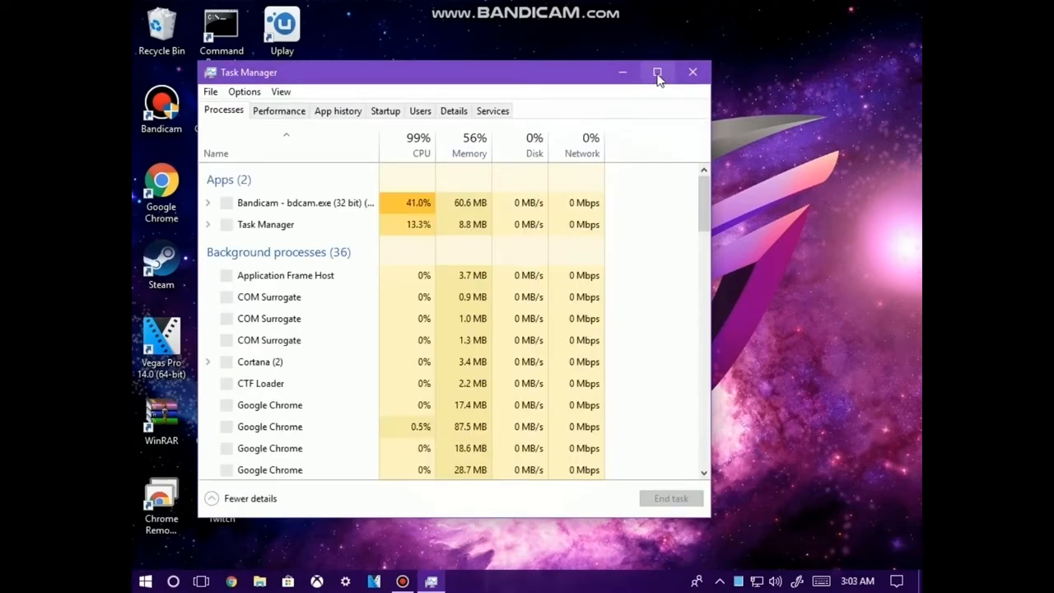
click(659, 73)
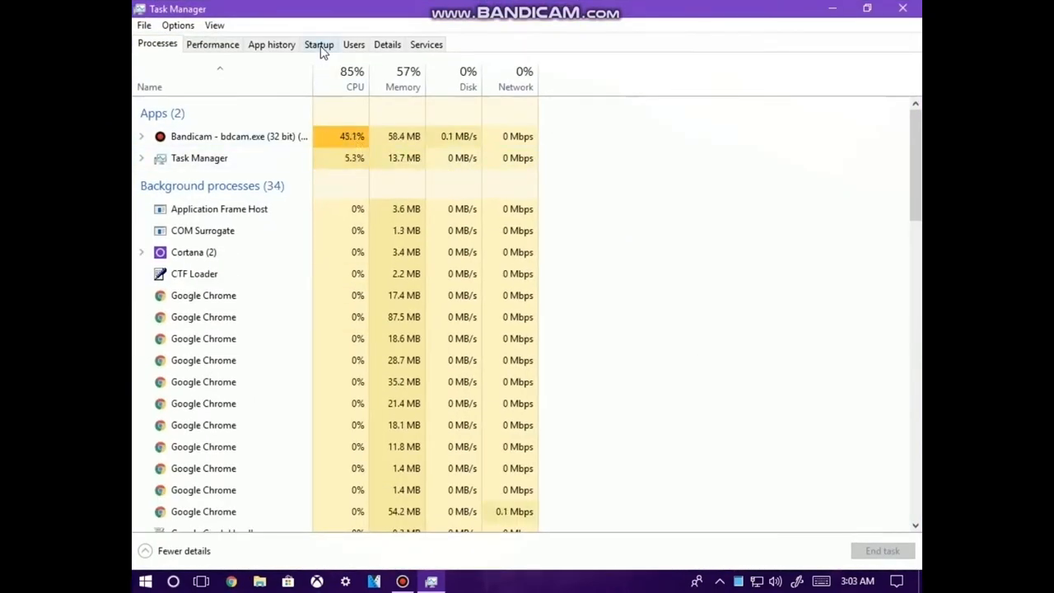
click(320, 43)
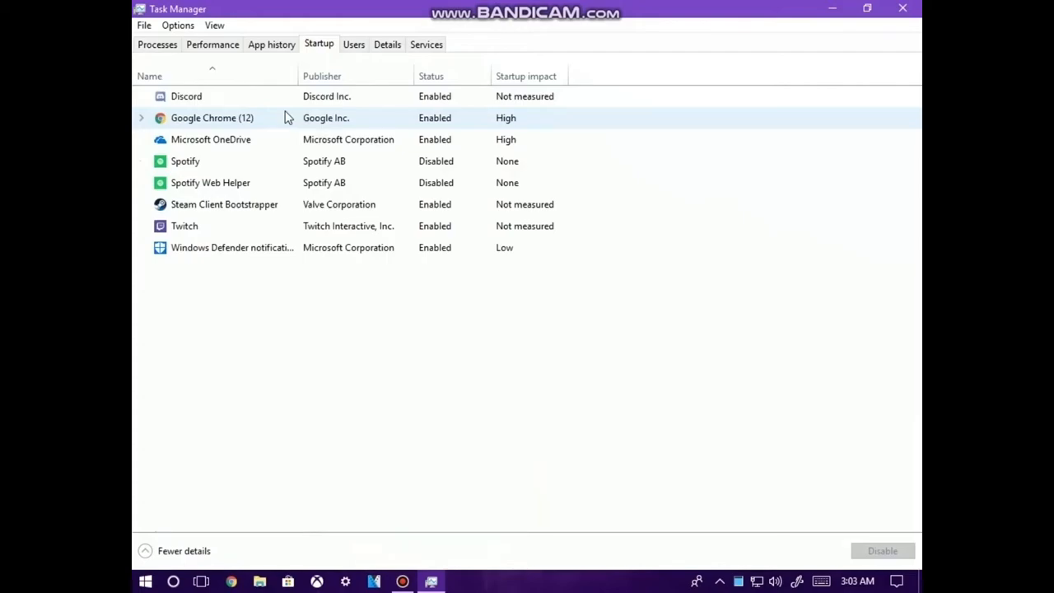
- Disable Discord, Steam Client Bootstrapper and Twitch from launching at startup
click(186, 95)
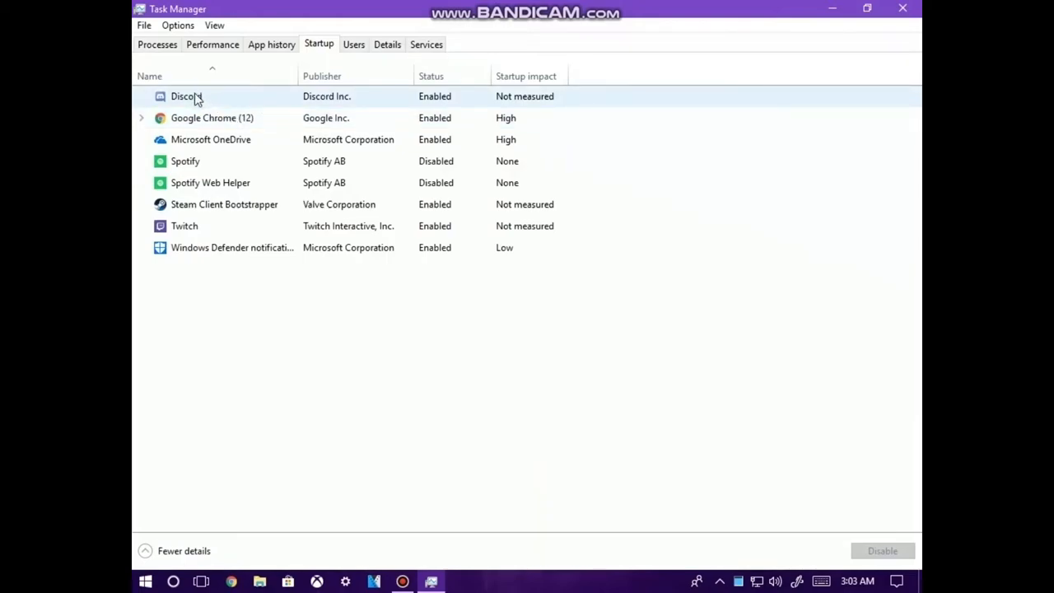
click(186, 95)
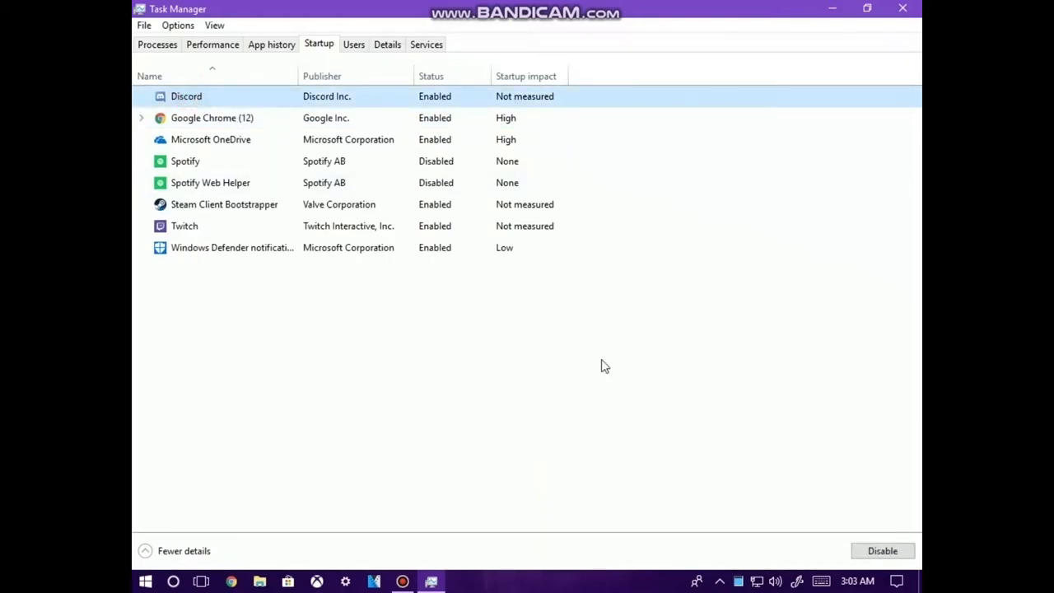
click(883, 550)
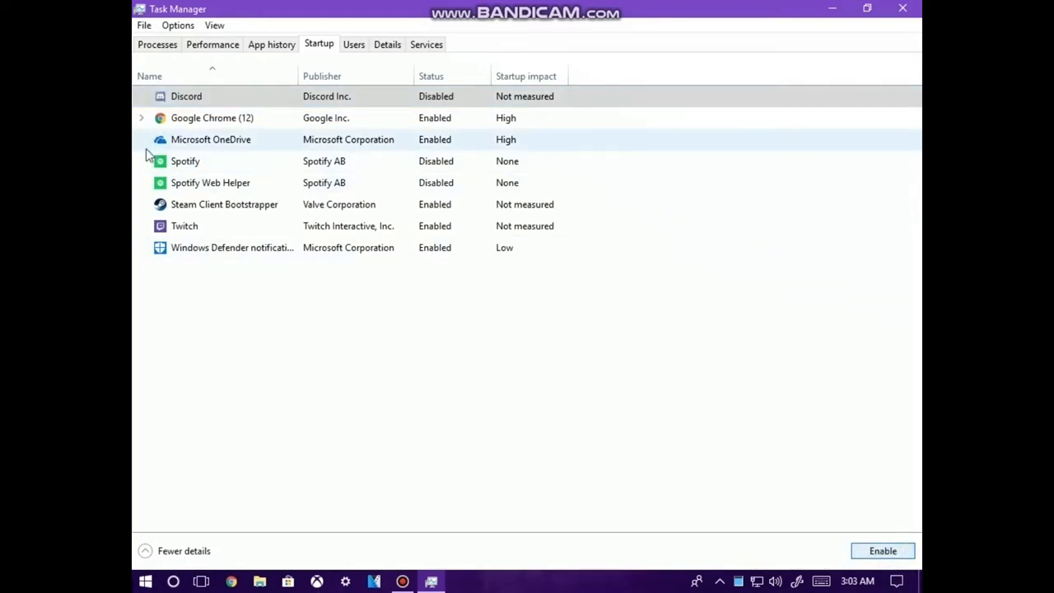
click(184, 161)
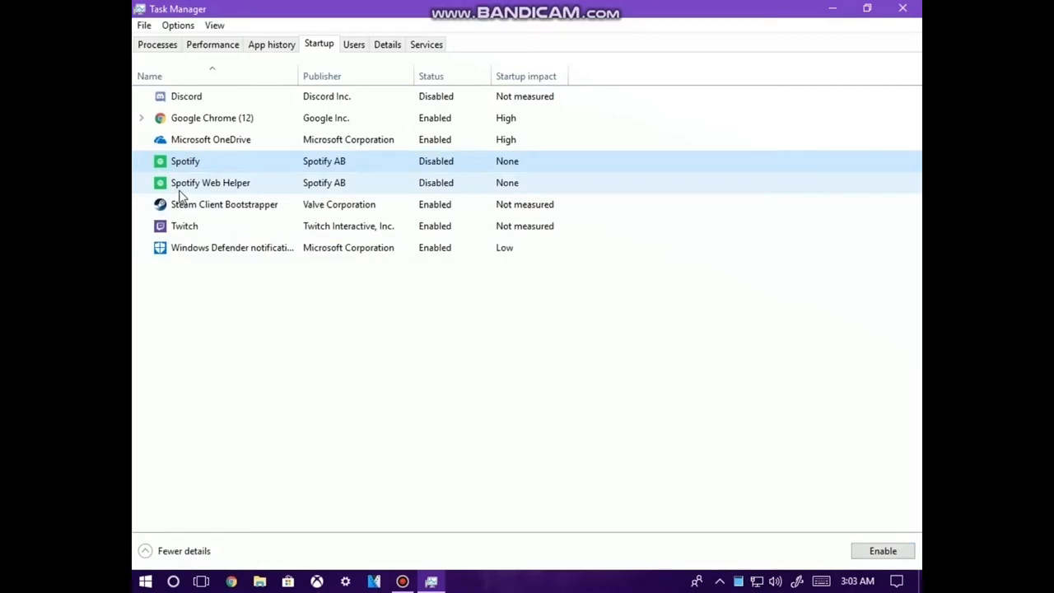
mouse_move(408, 198)
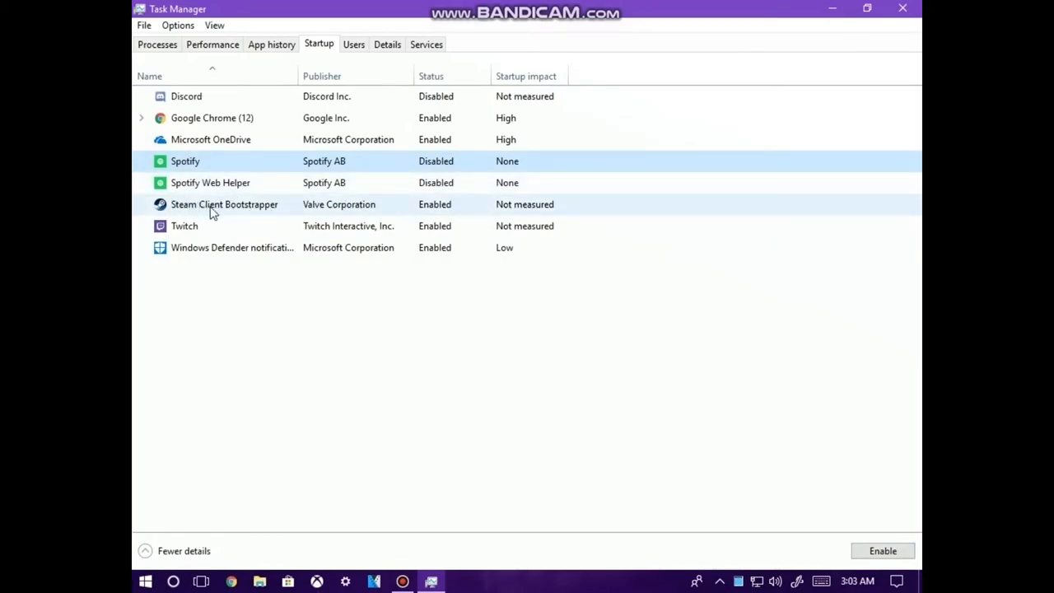
mouse_move(230, 212)
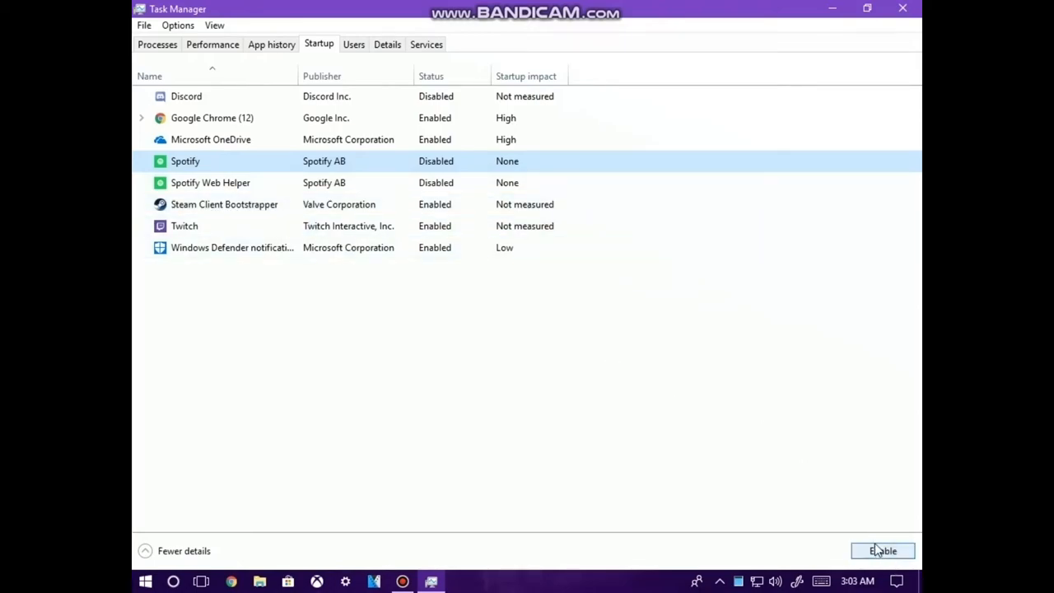
click(224, 204)
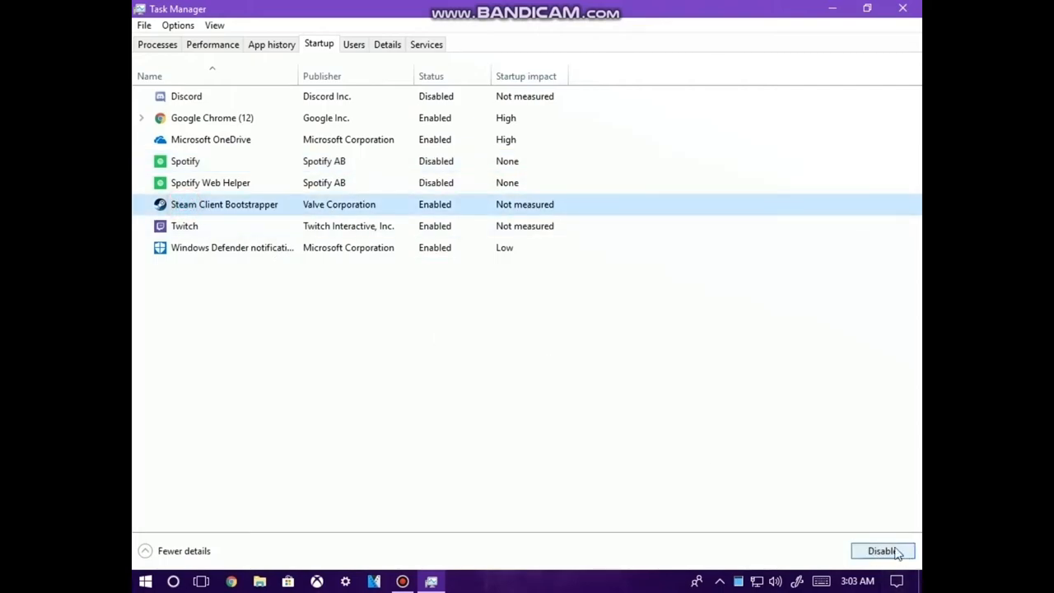
click(882, 550)
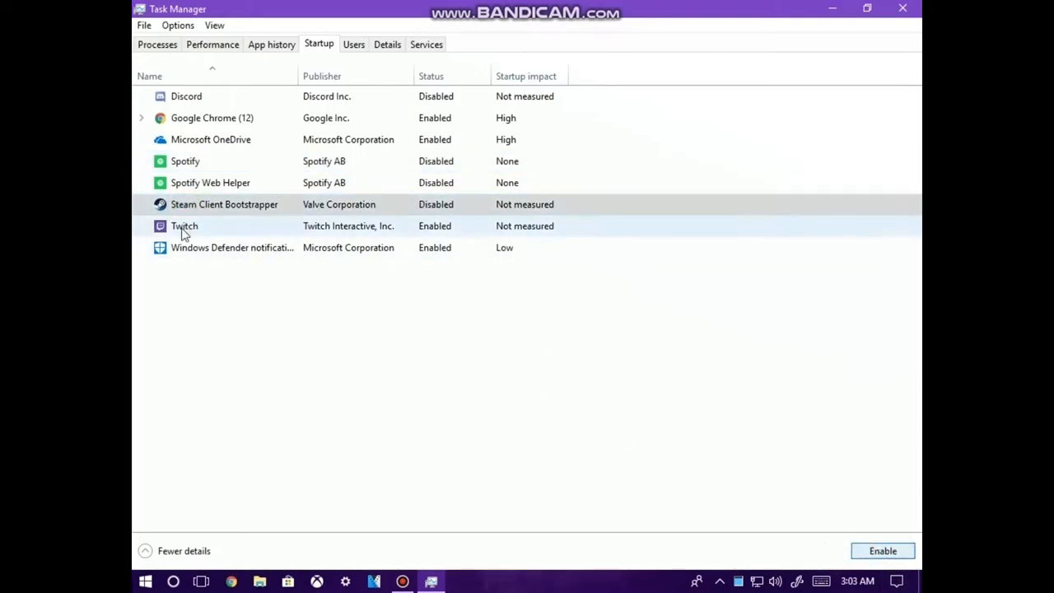
click(184, 226)
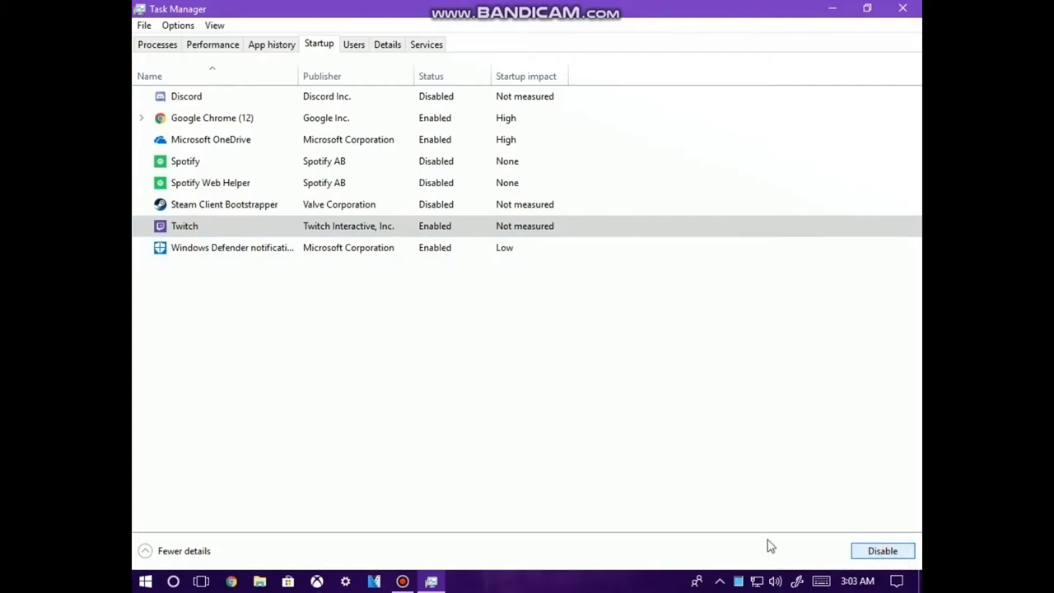
click(883, 550)
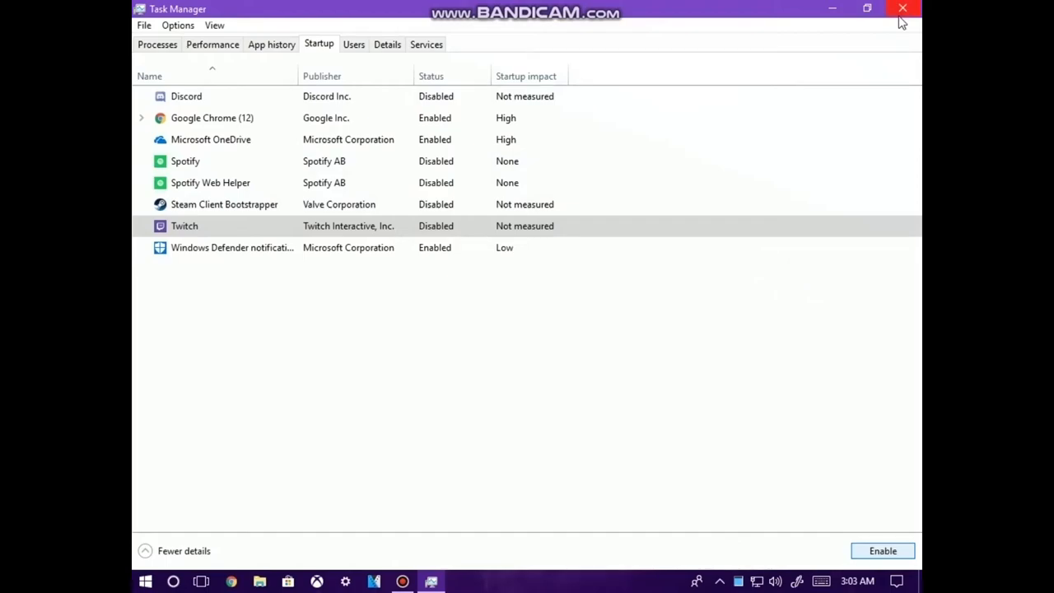
- Close Task Manager and bring up the Cortana search panel
click(902, 8)
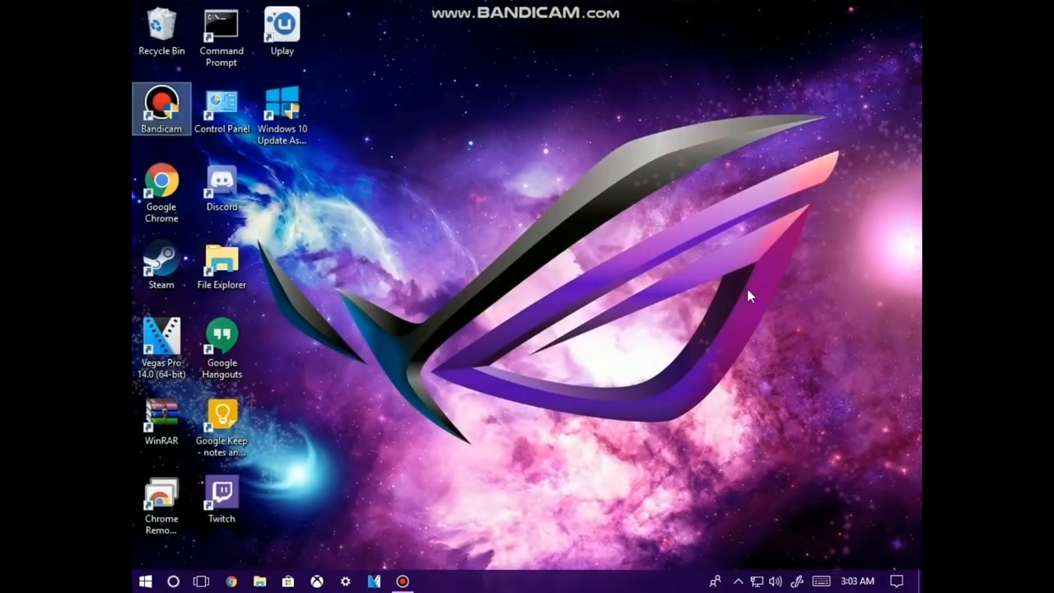
mouse_move(723, 290)
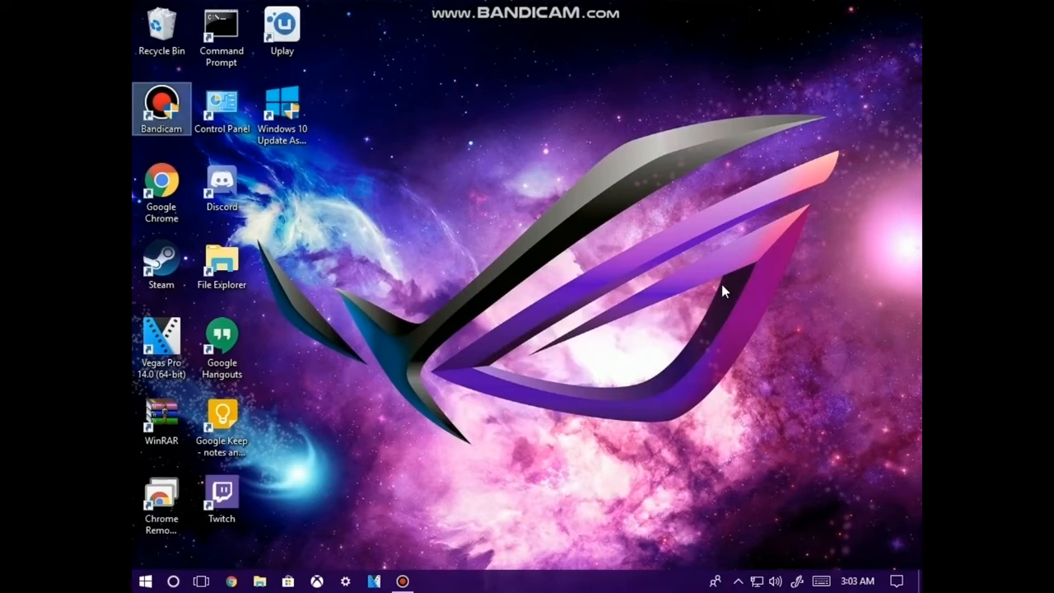
mouse_move(279, 421)
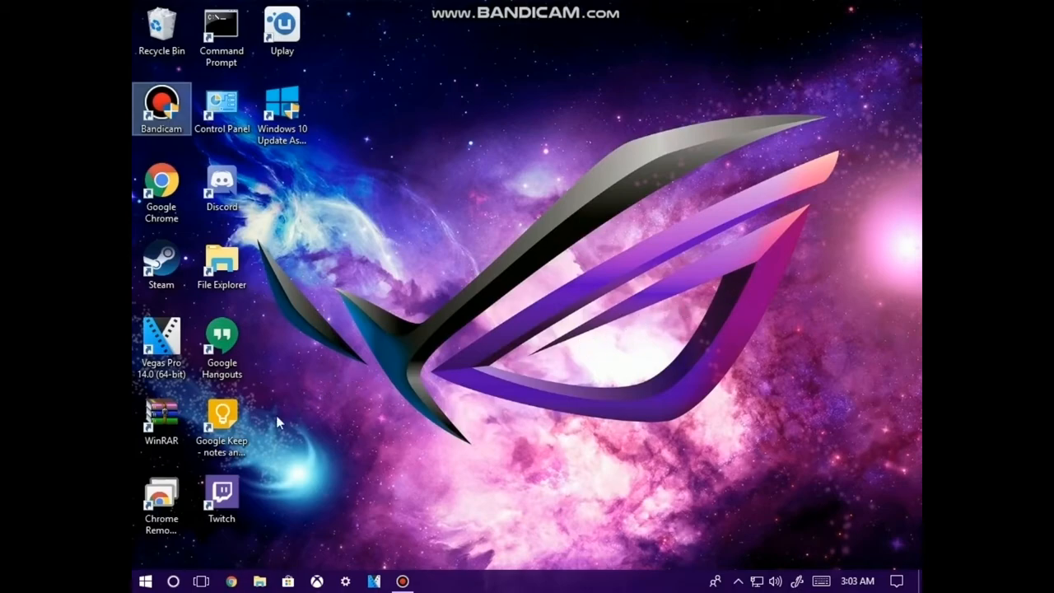
mouse_move(180, 571)
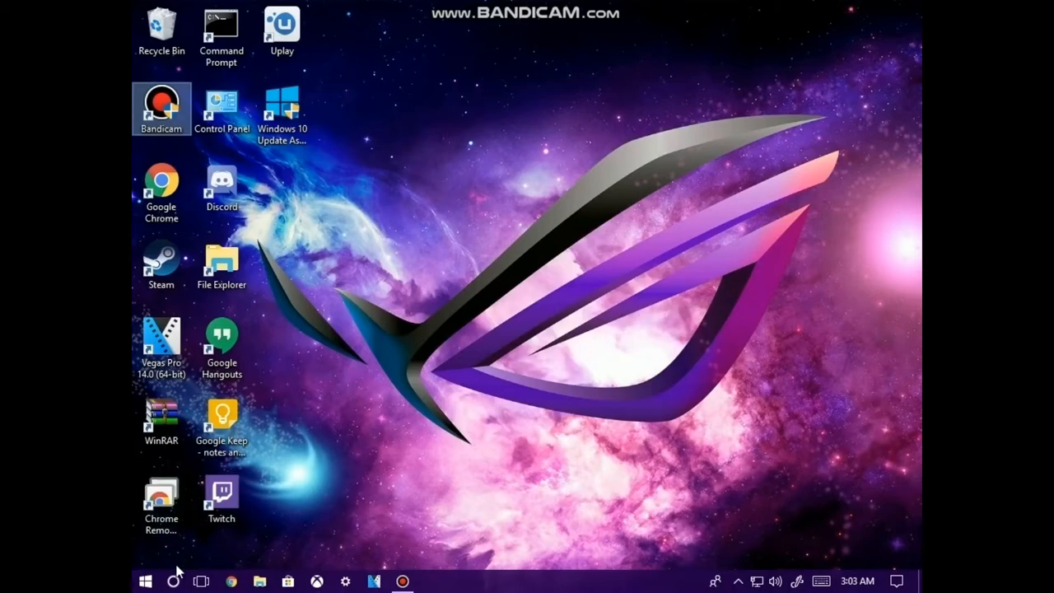
mouse_move(327, 514)
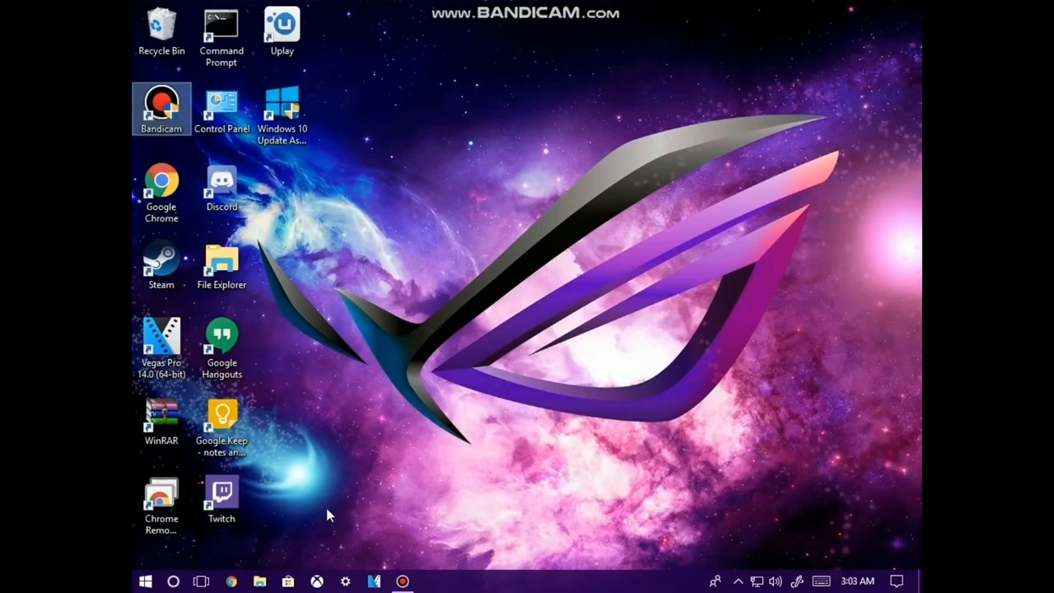
mouse_move(289, 452)
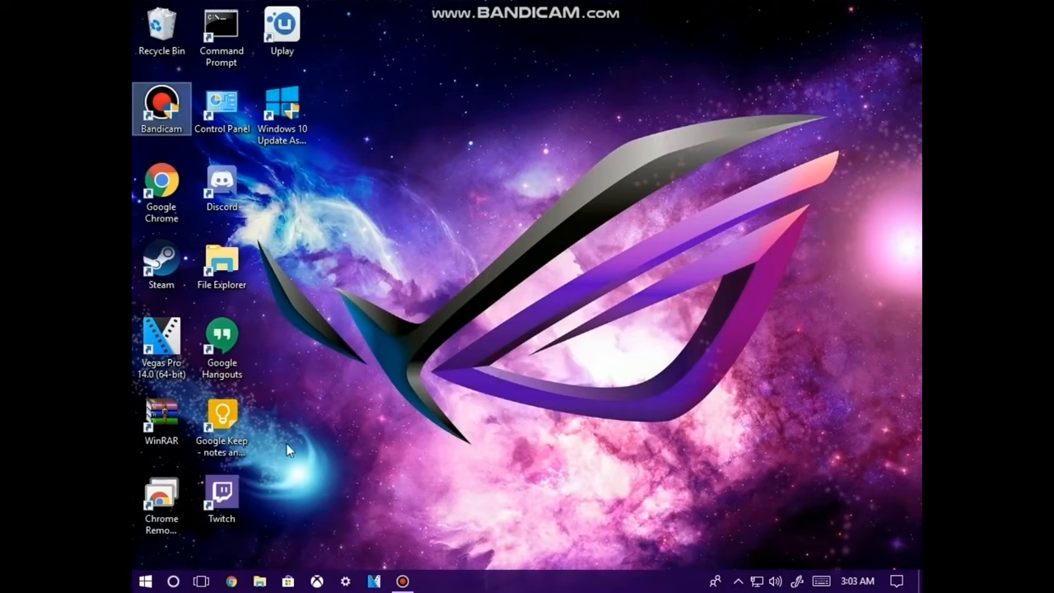
mouse_move(173, 563)
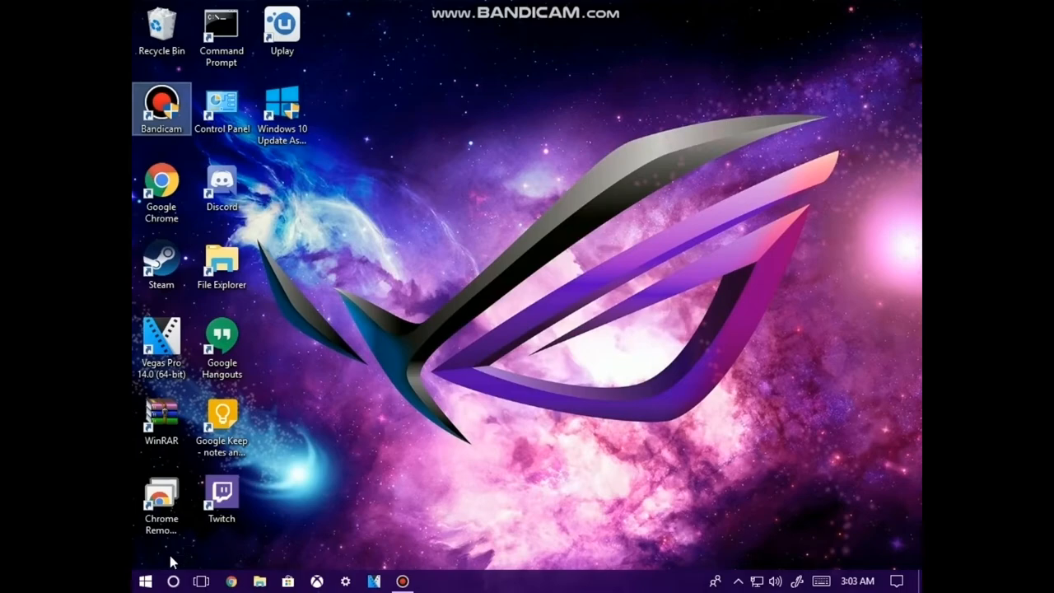
click(173, 580)
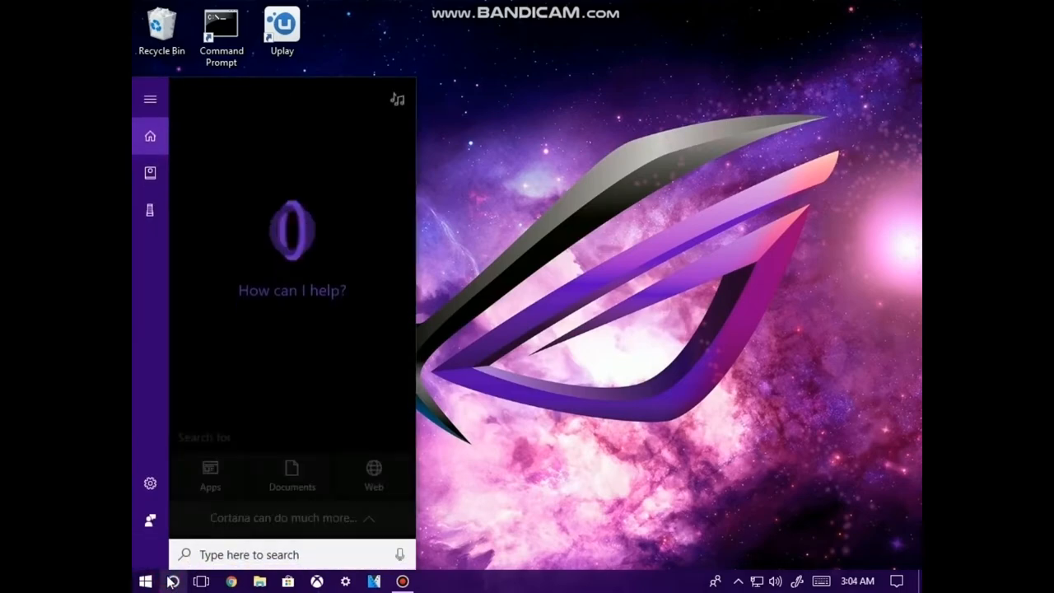
- Search for msconfig so System Configuration appears as the best match
text(mc)
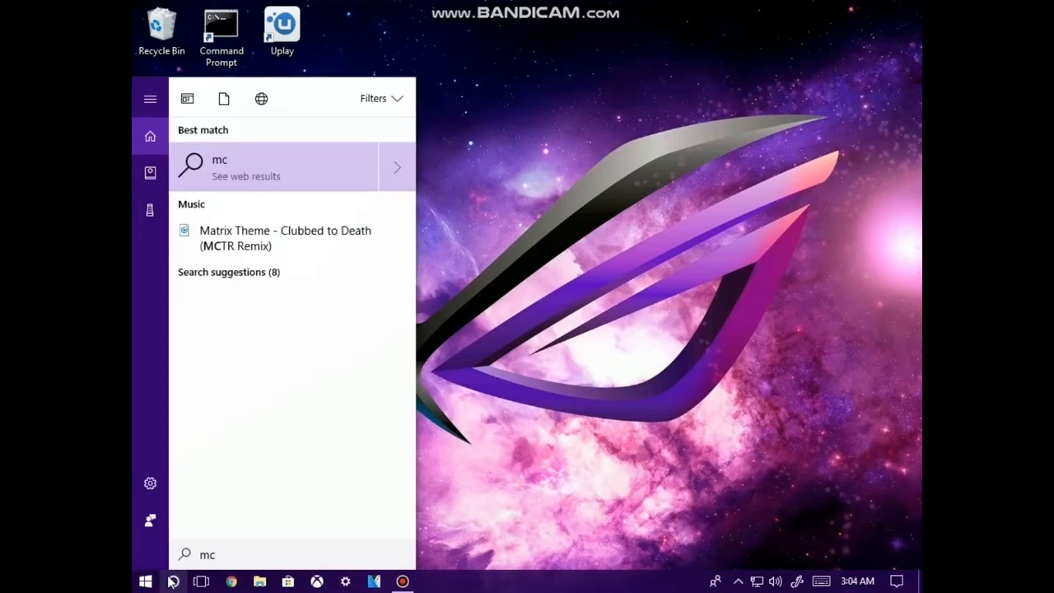
text(sc)
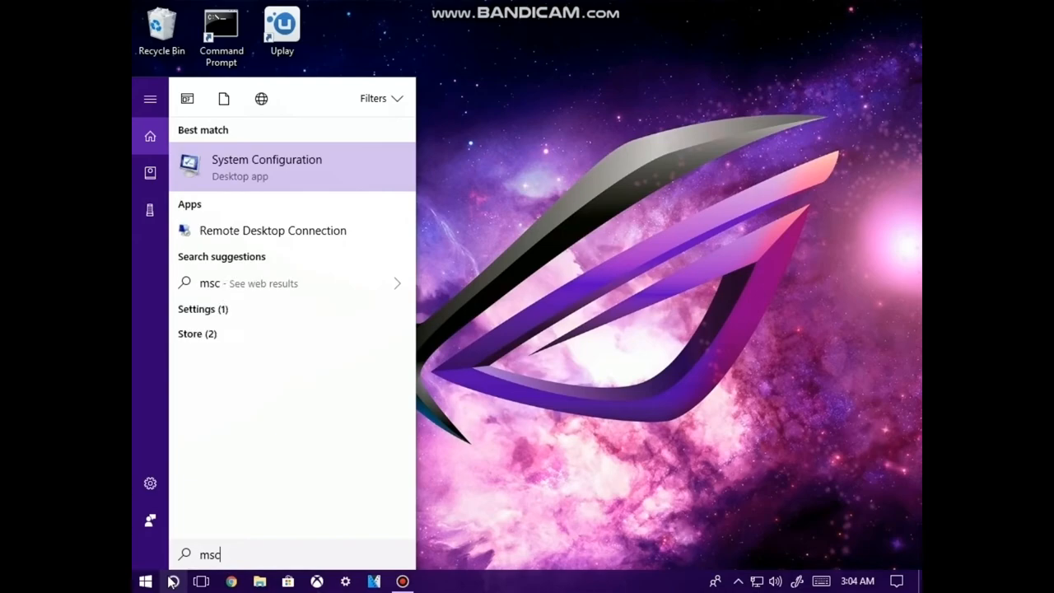
text(g)
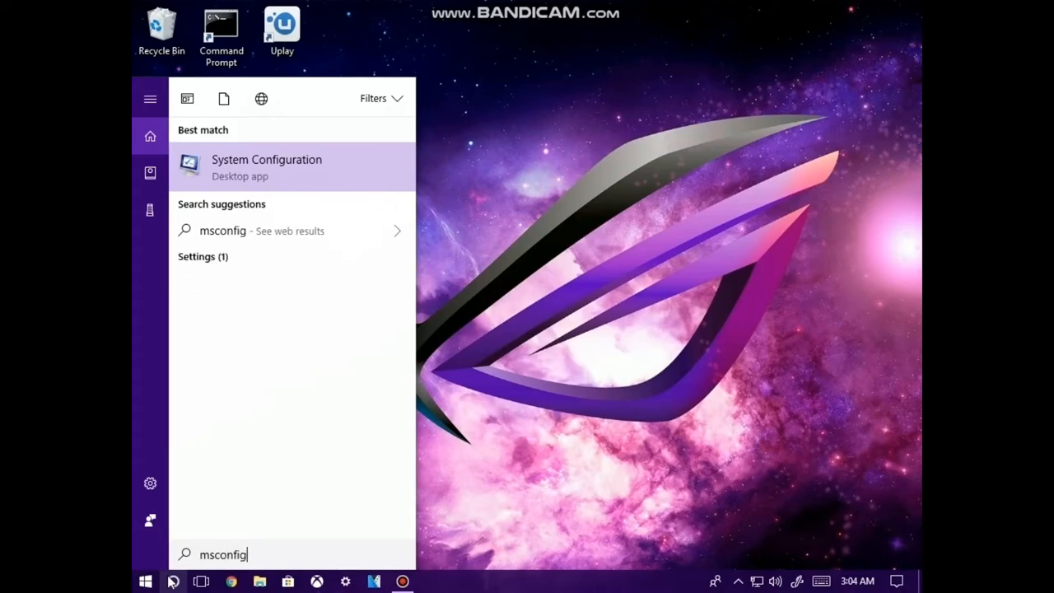
mouse_move(217, 424)
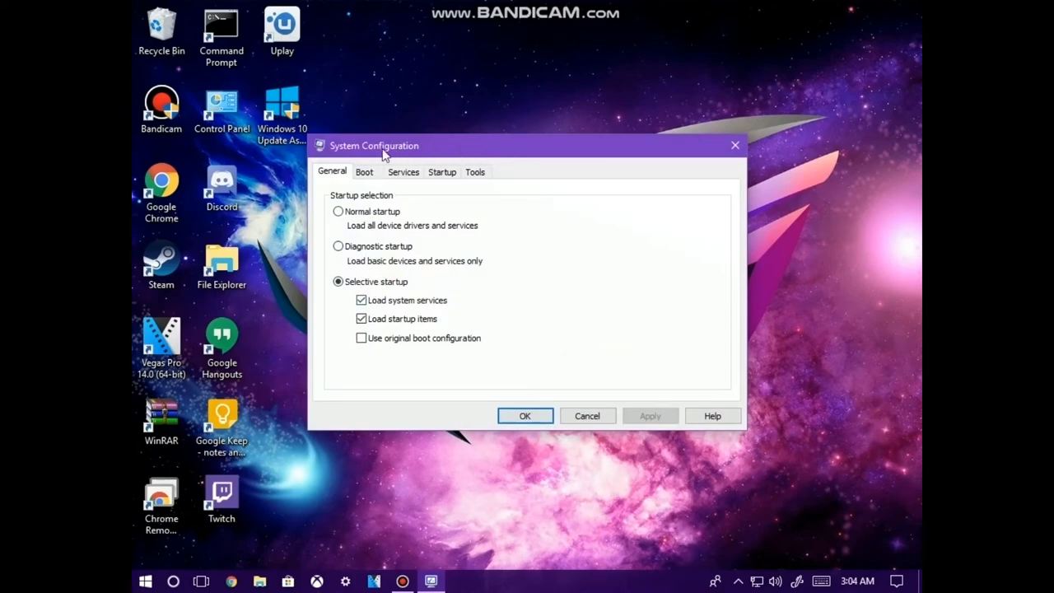
mouse_move(498, 158)
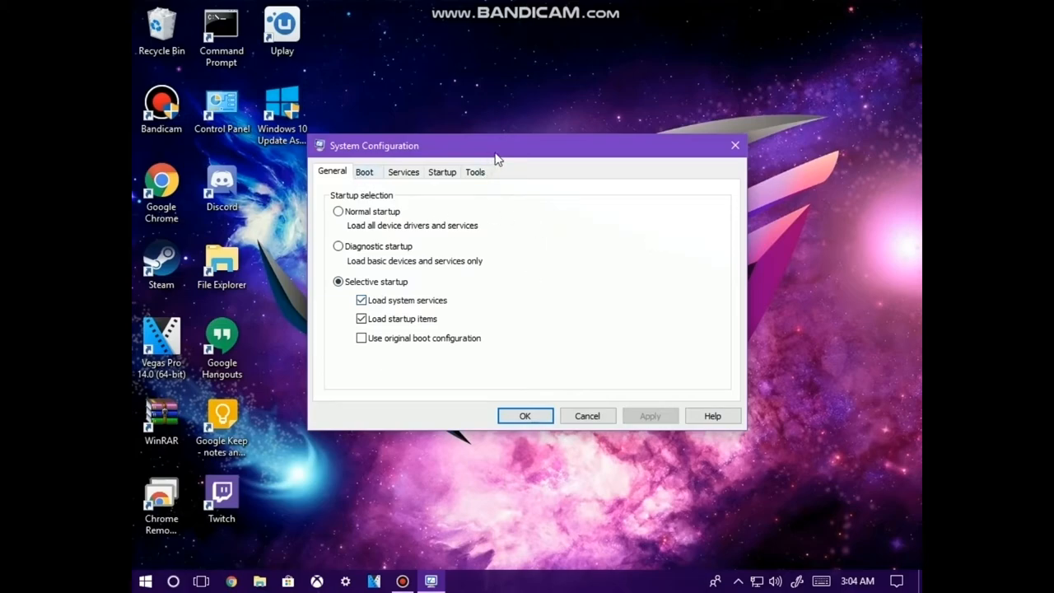
mouse_move(464, 360)
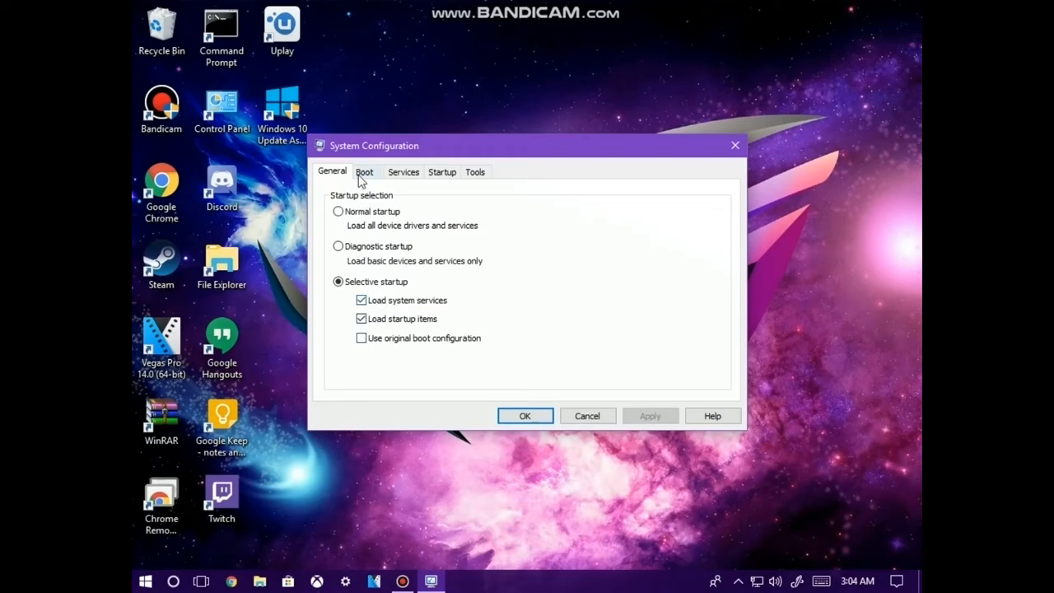
- Show the Boot tab with the Windows 10 entry in System Configuration
click(364, 171)
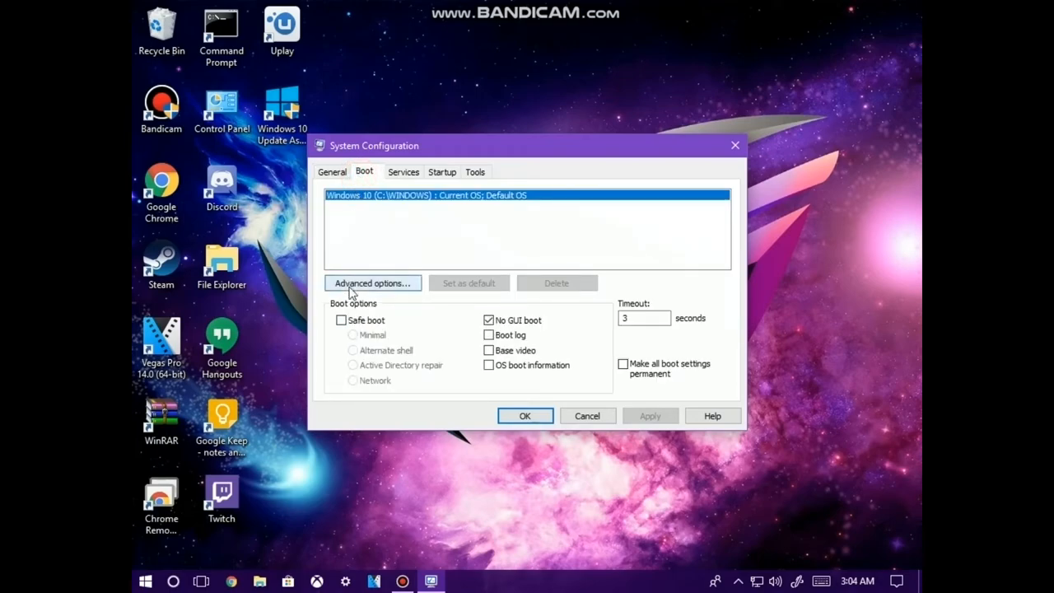
- Set Number of processors to 2 in the advanced boot options and confirm
click(372, 283)
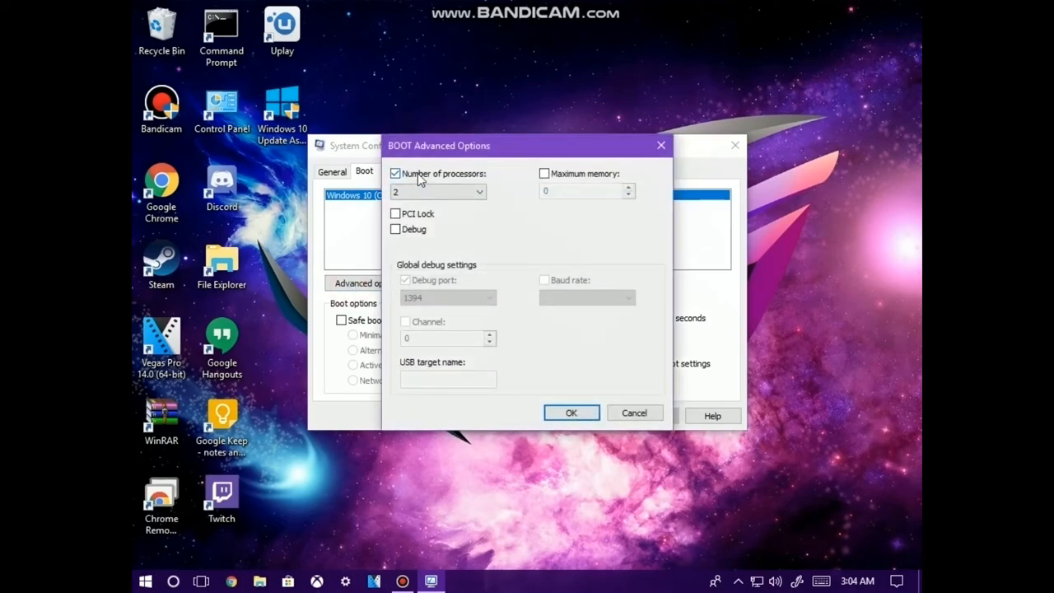
mouse_move(408, 179)
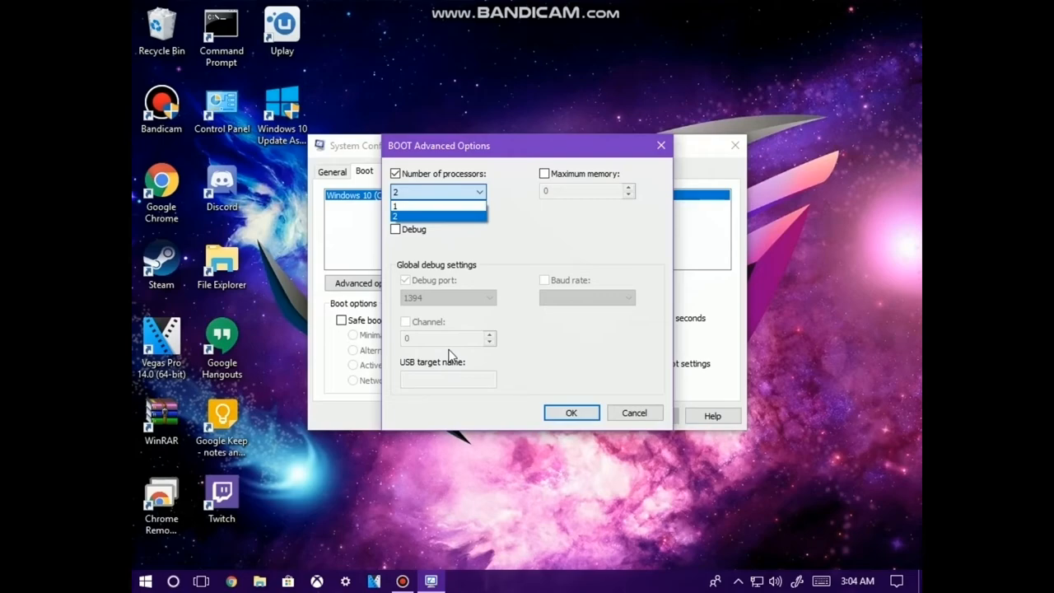
mouse_move(475, 243)
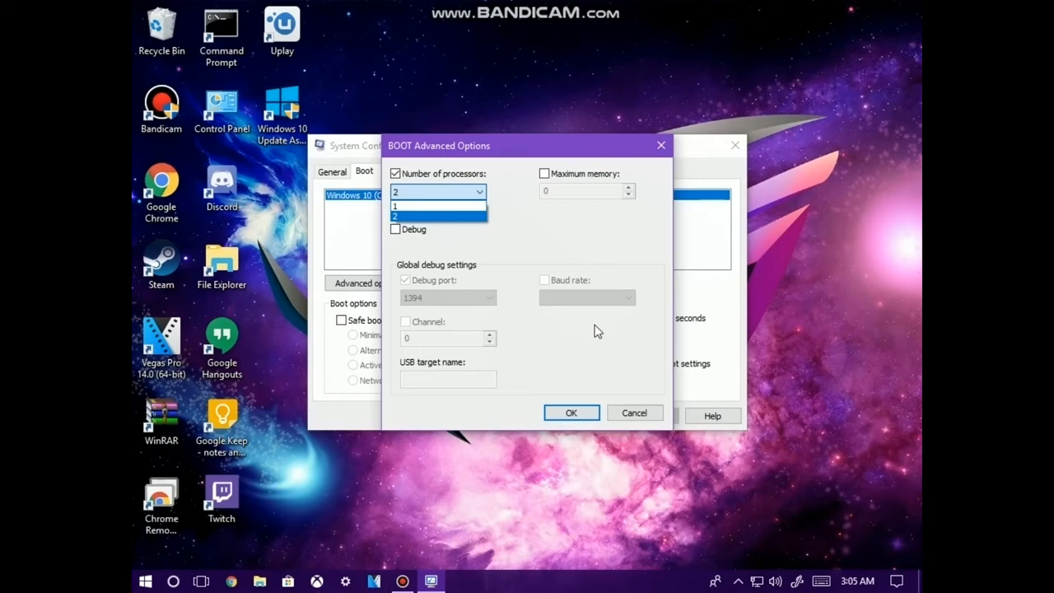
click(439, 218)
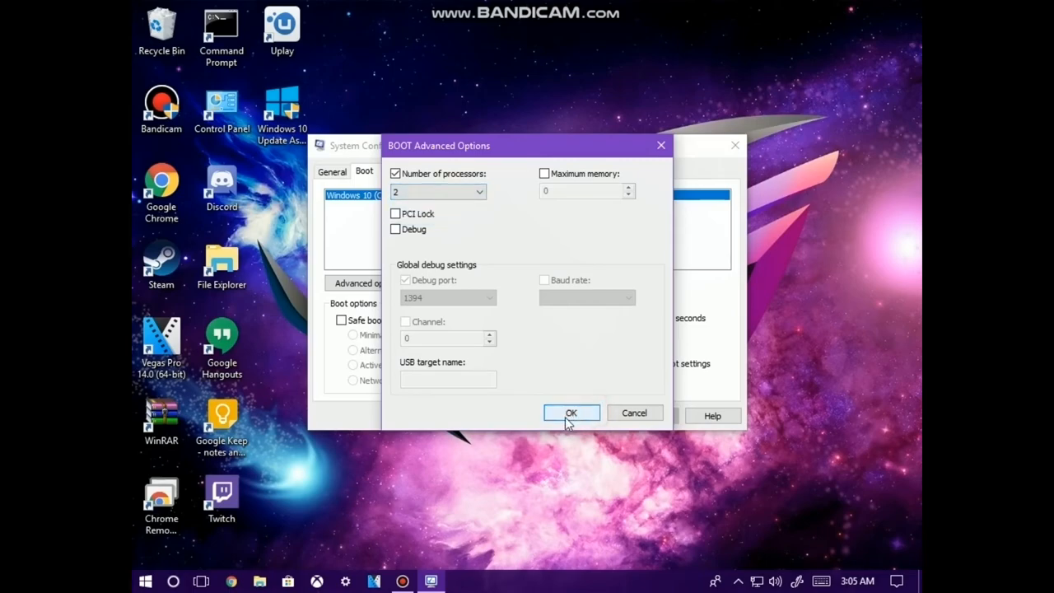
click(570, 412)
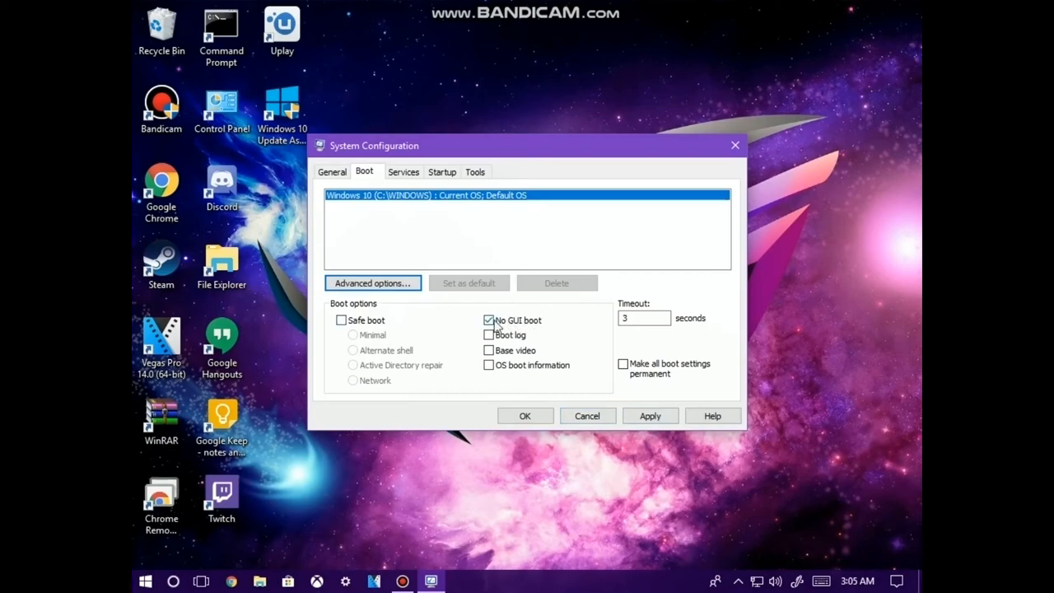
mouse_move(636, 341)
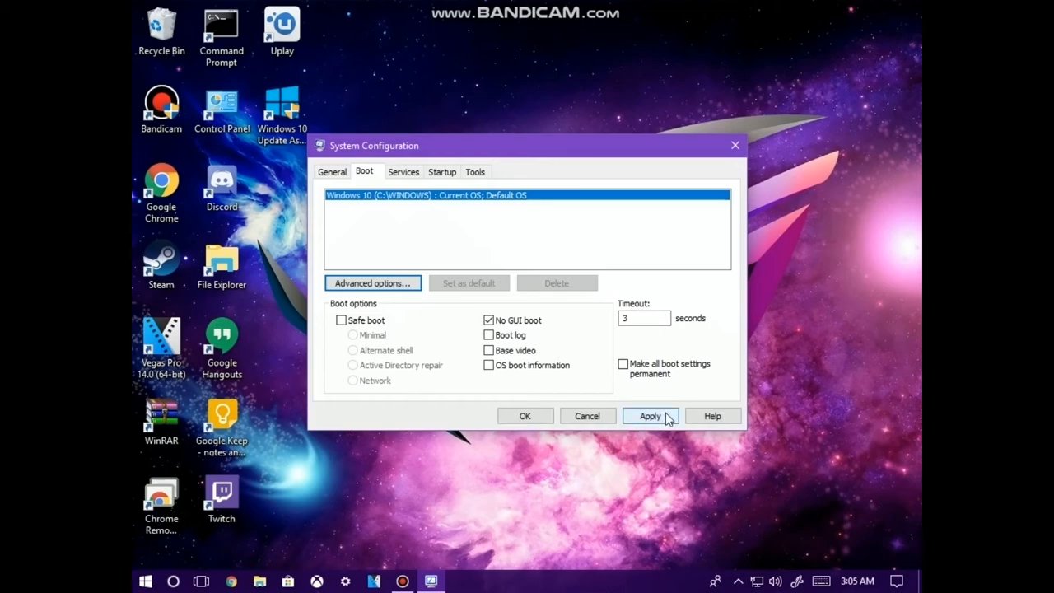
- Apply the boot changes with No GUI boot ticked, raising the restart prompt
click(649, 415)
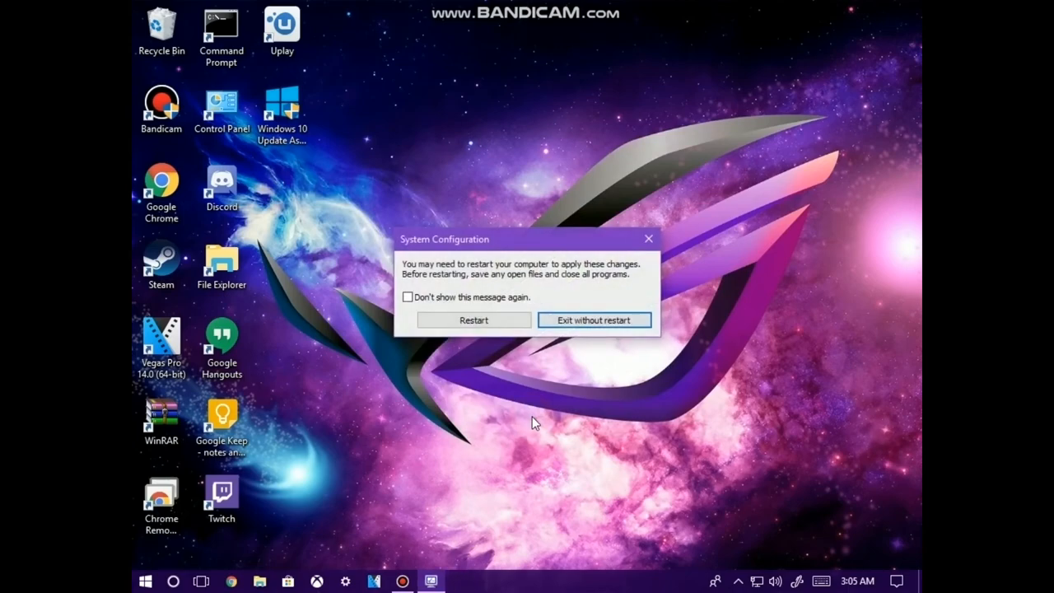
mouse_move(559, 438)
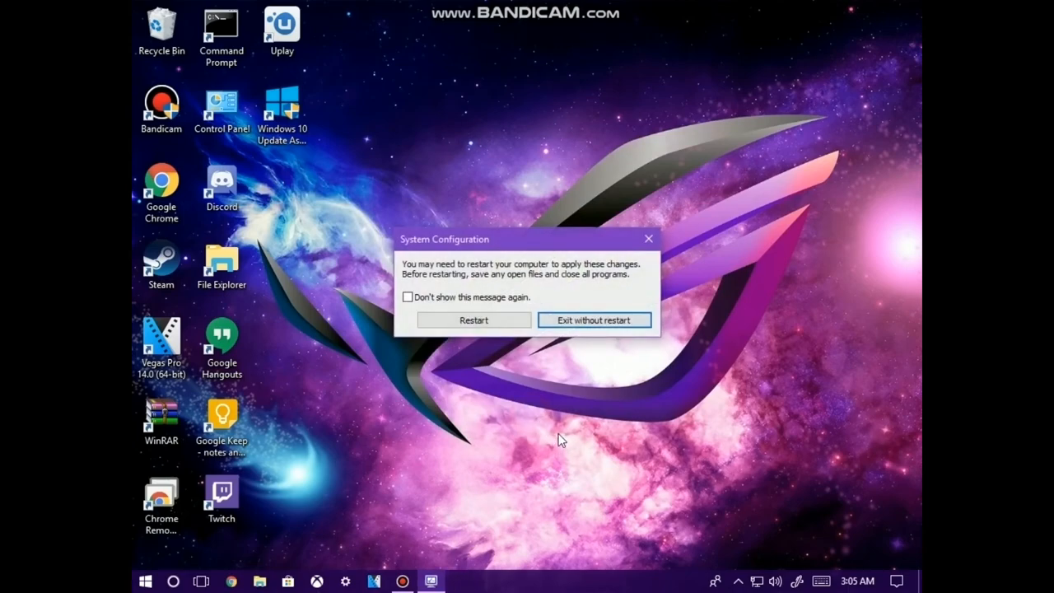
mouse_move(575, 408)
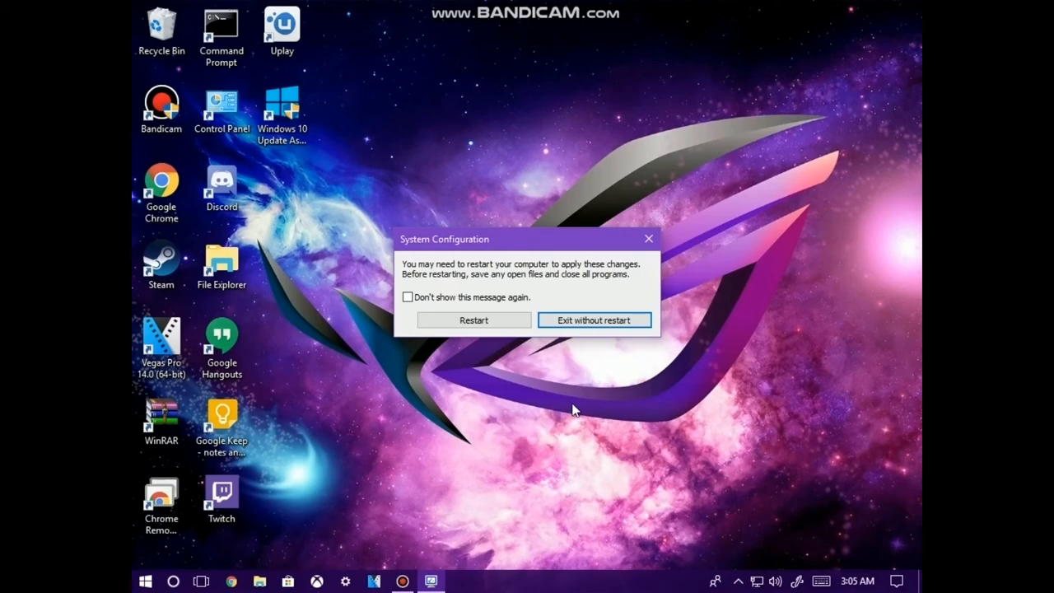
mouse_move(442, 284)
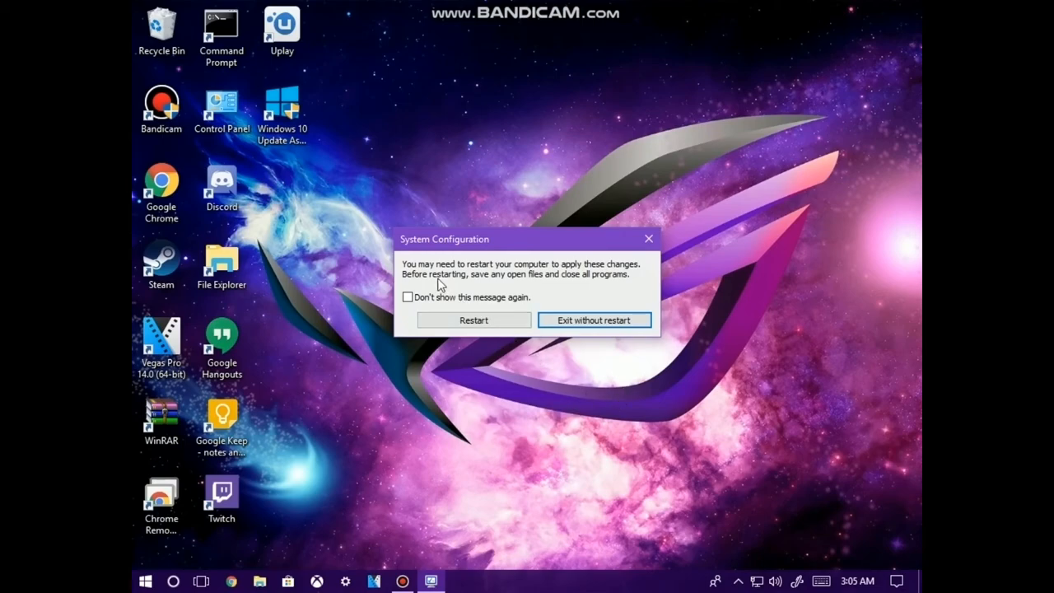
mouse_move(469, 277)
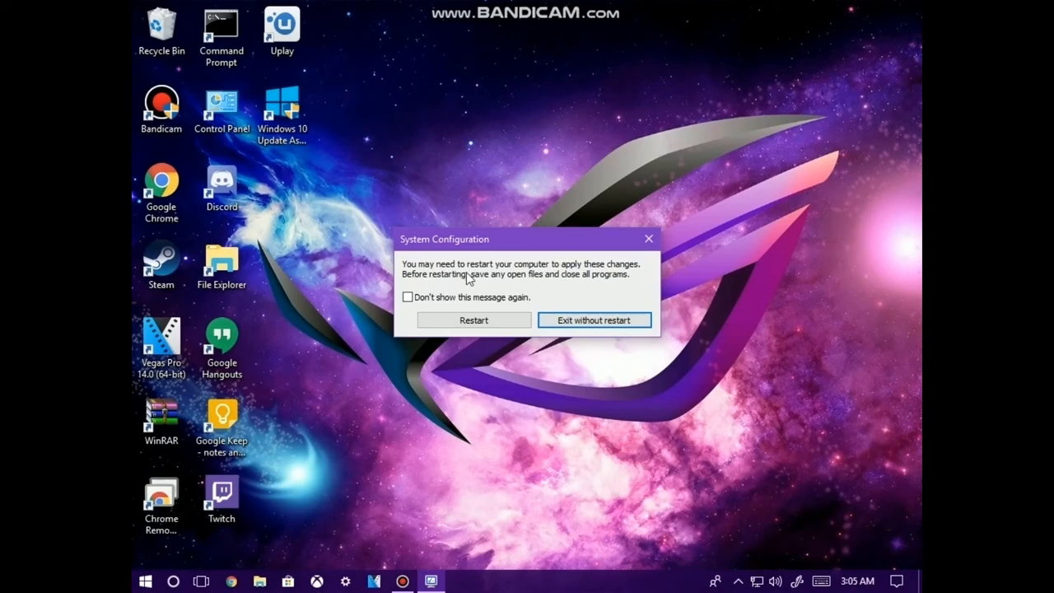
mouse_move(504, 356)
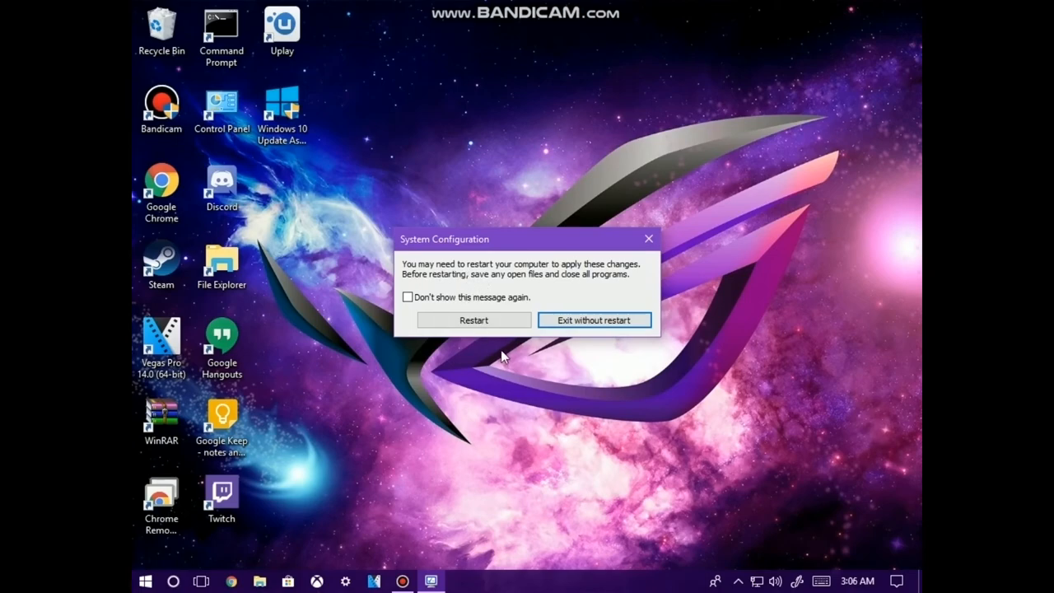
mouse_move(650, 520)
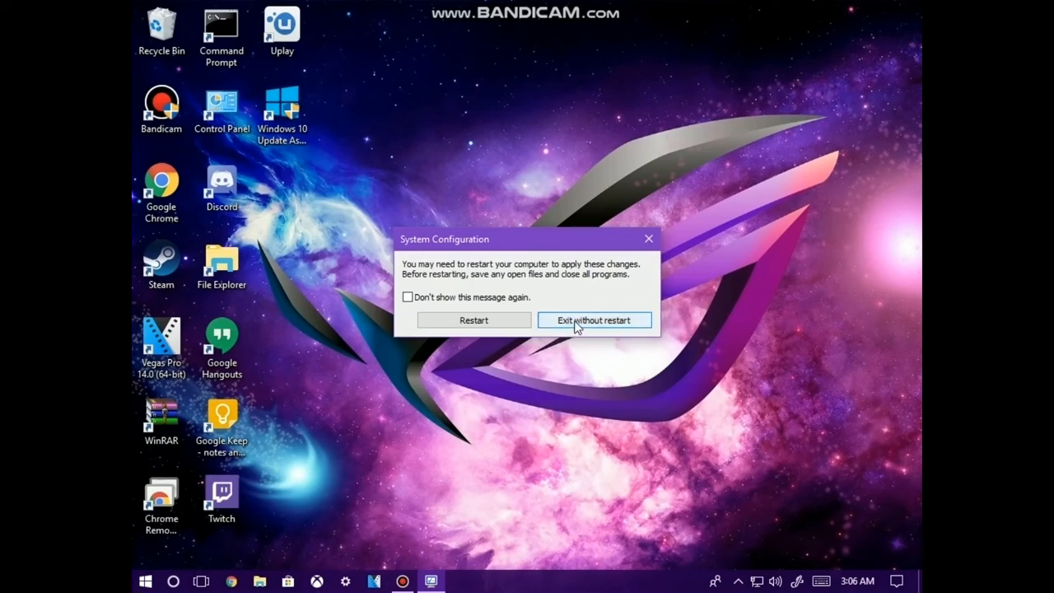
- Choose Exit without restart so the desktop stays up with no reboot
click(594, 320)
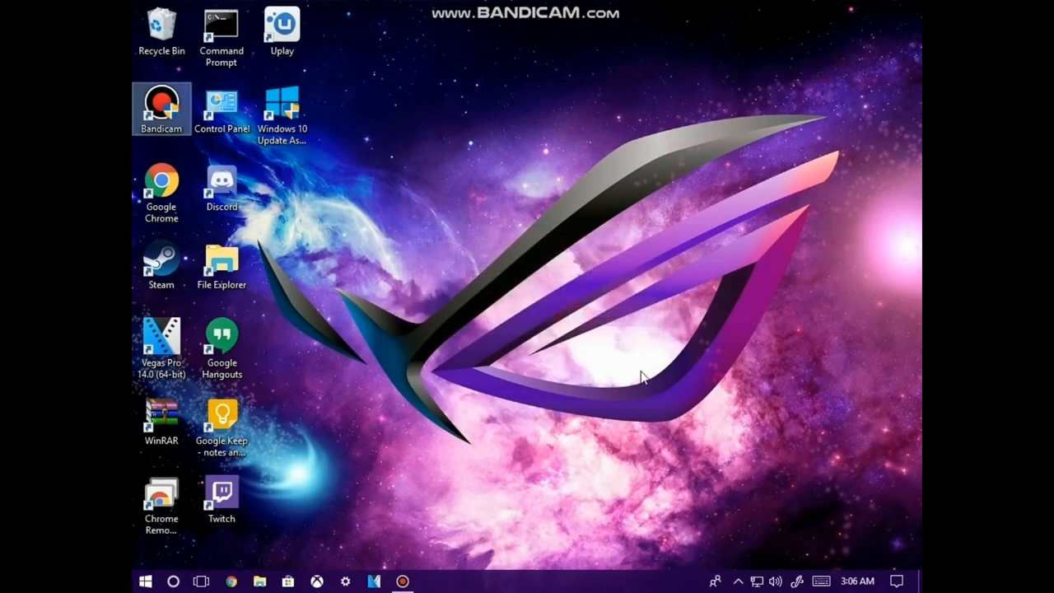